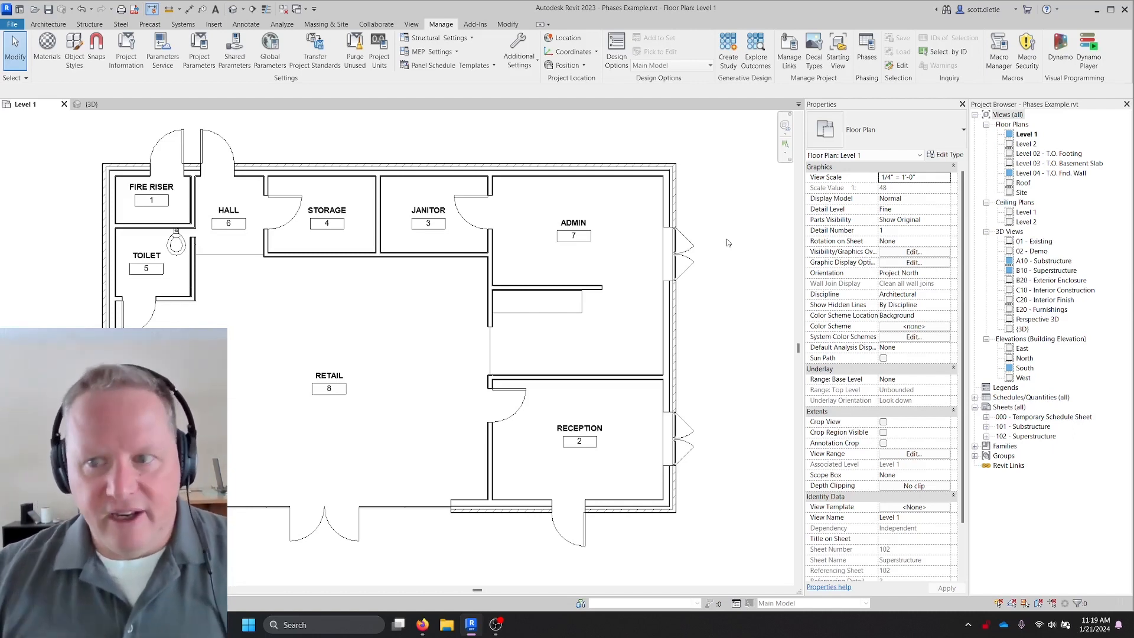
mouse_move(612, 207)
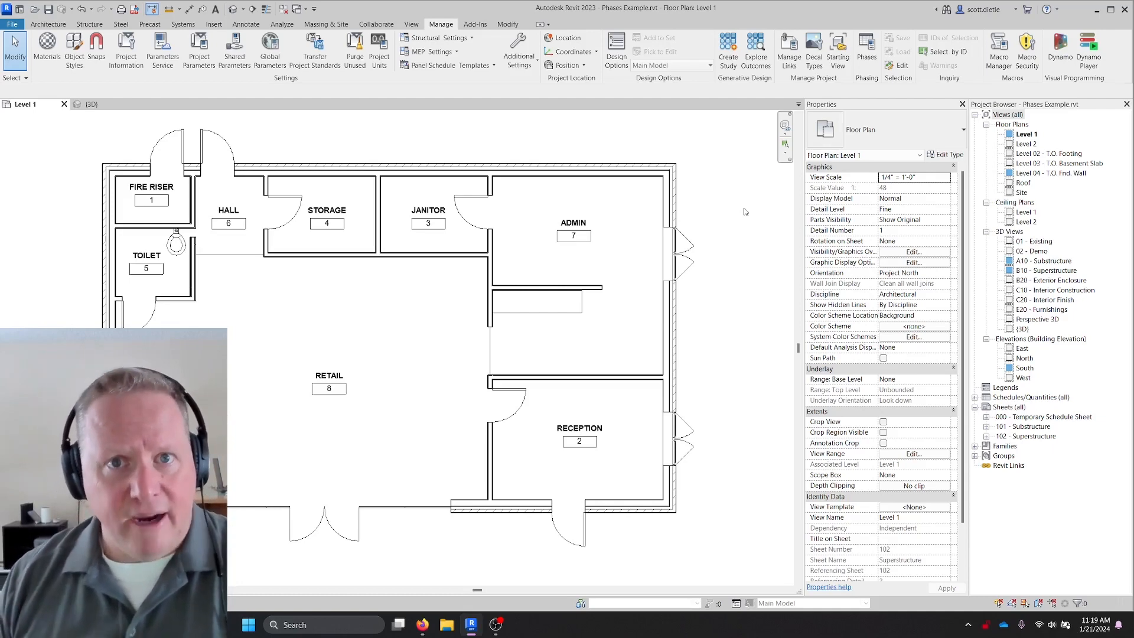
mouse_move(734, 233)
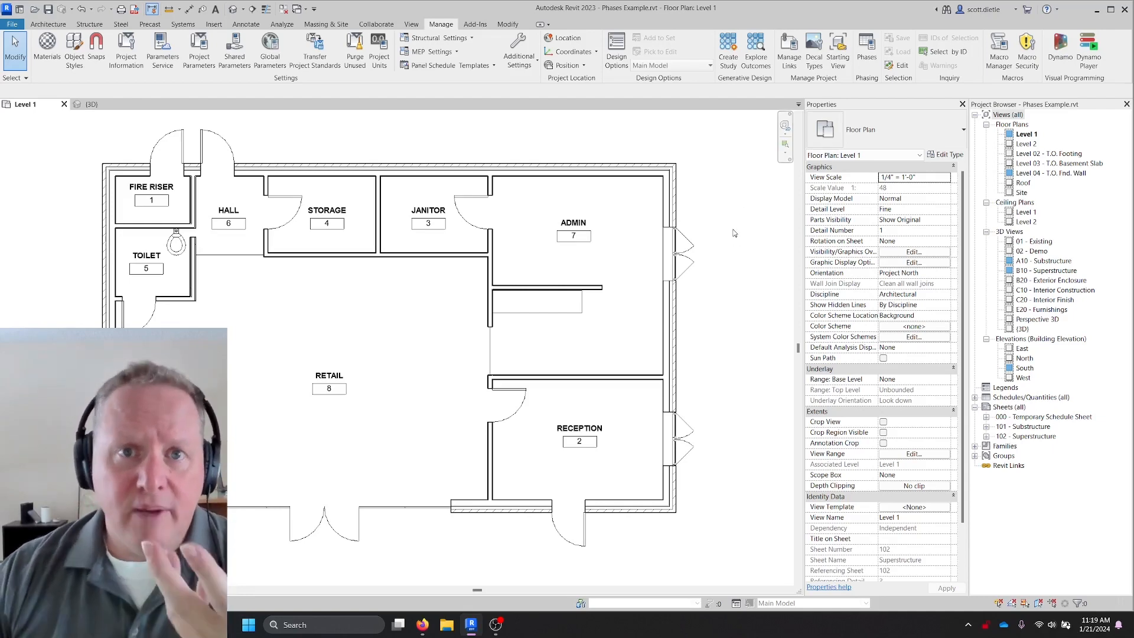
Open the project Phasing settings and move the dialog aside.
click(865, 47)
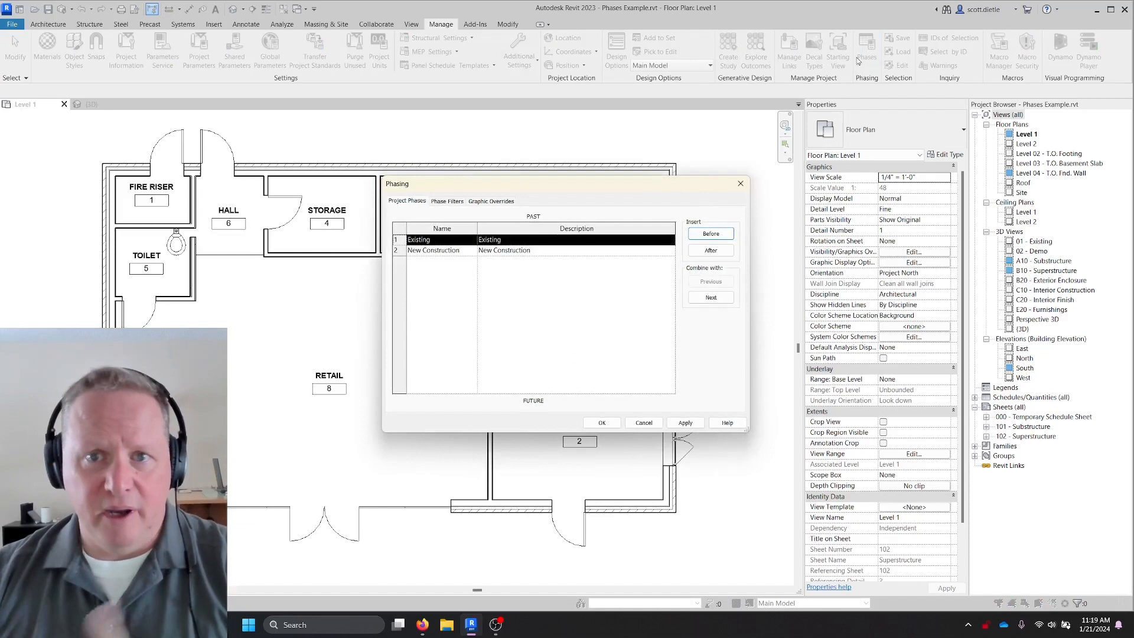
drag(533, 183, 407, 135)
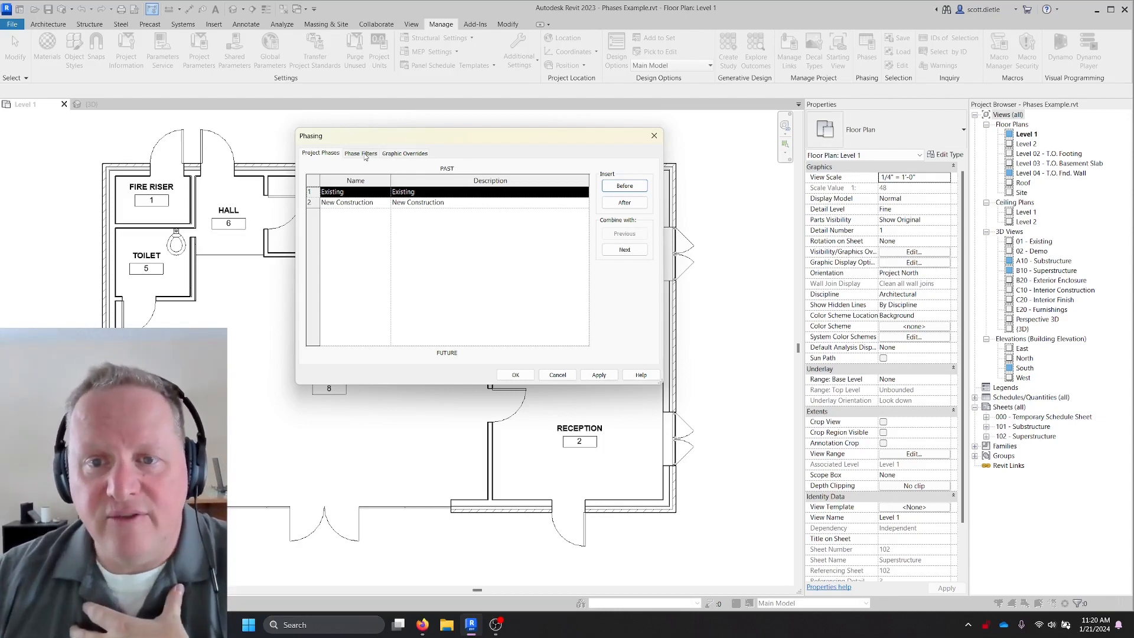
Browse the phase filters such as Show New, then return to Project Phases.
click(360, 152)
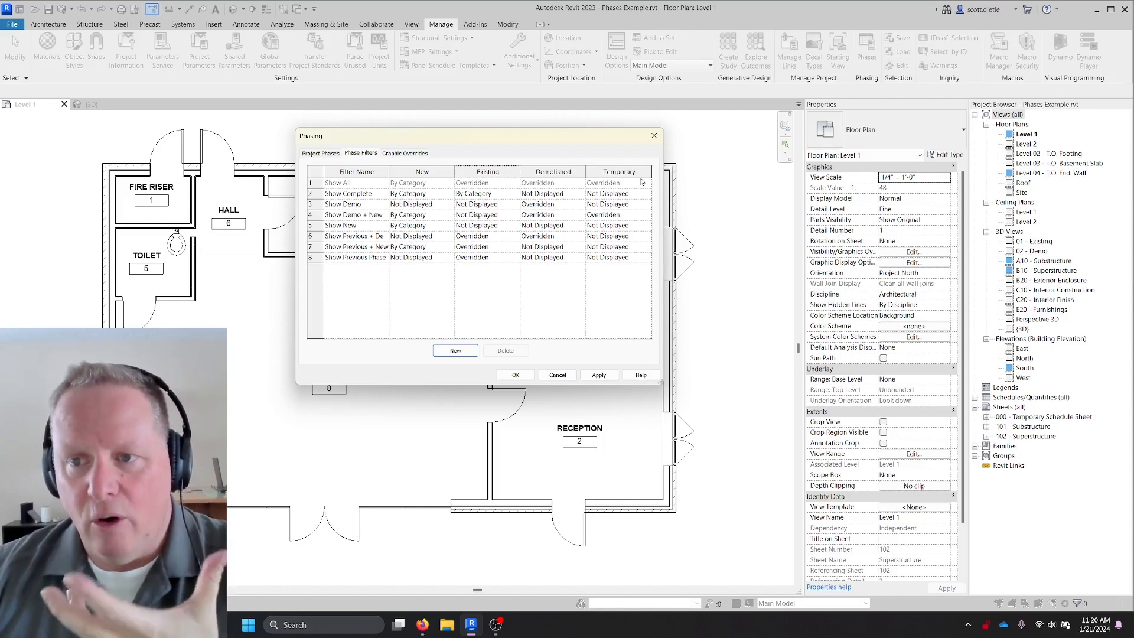
mouse_move(542, 178)
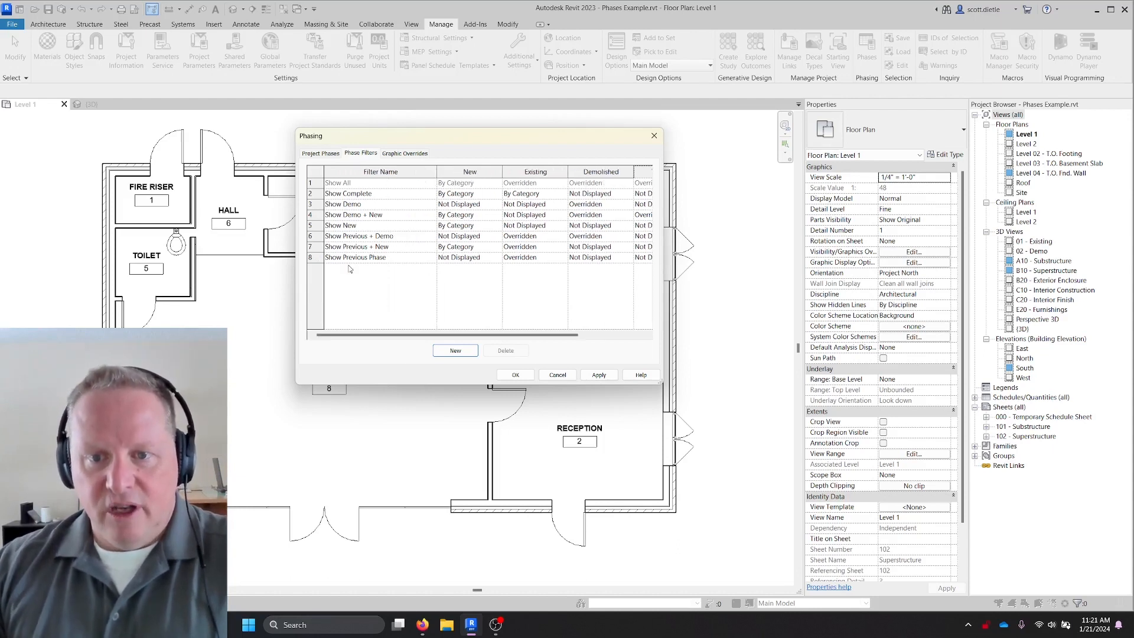
click(348, 225)
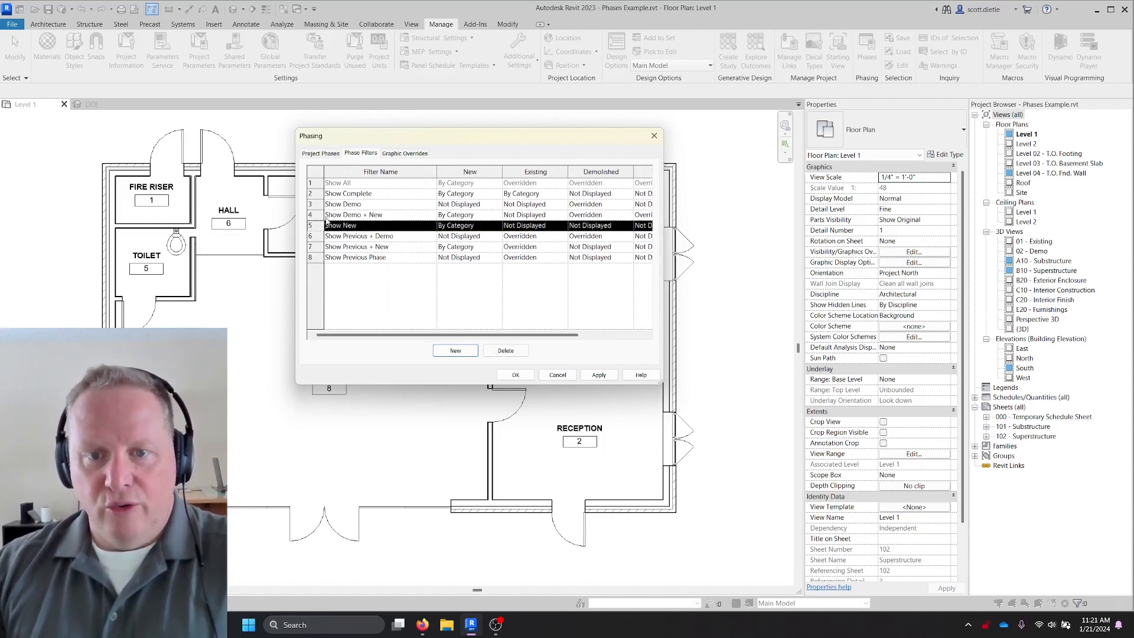
click(355, 182)
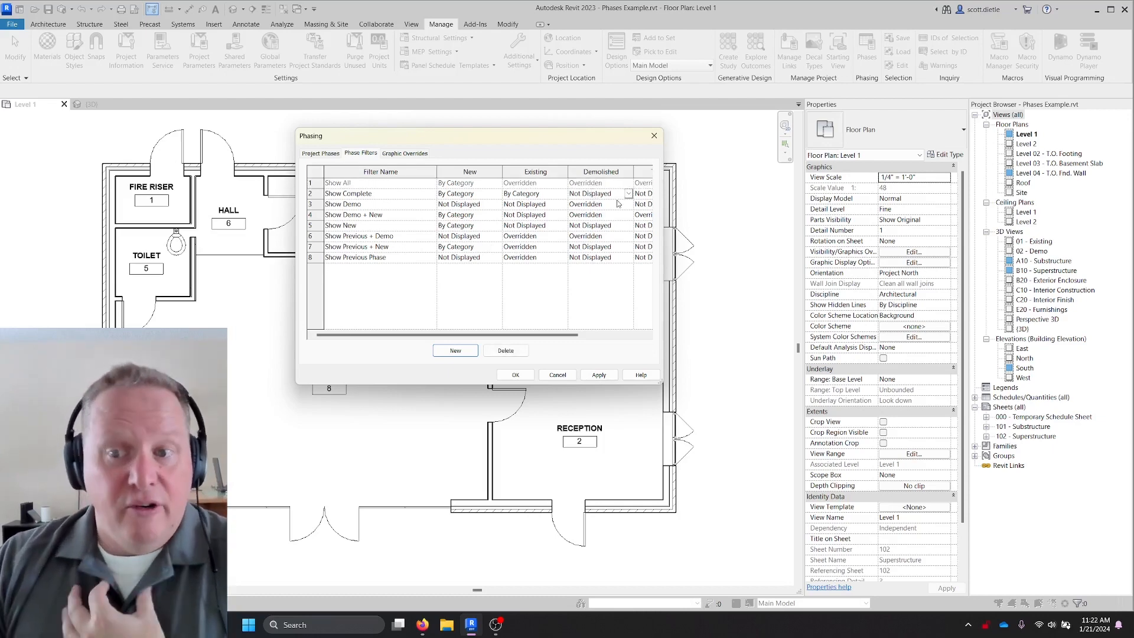
click(320, 152)
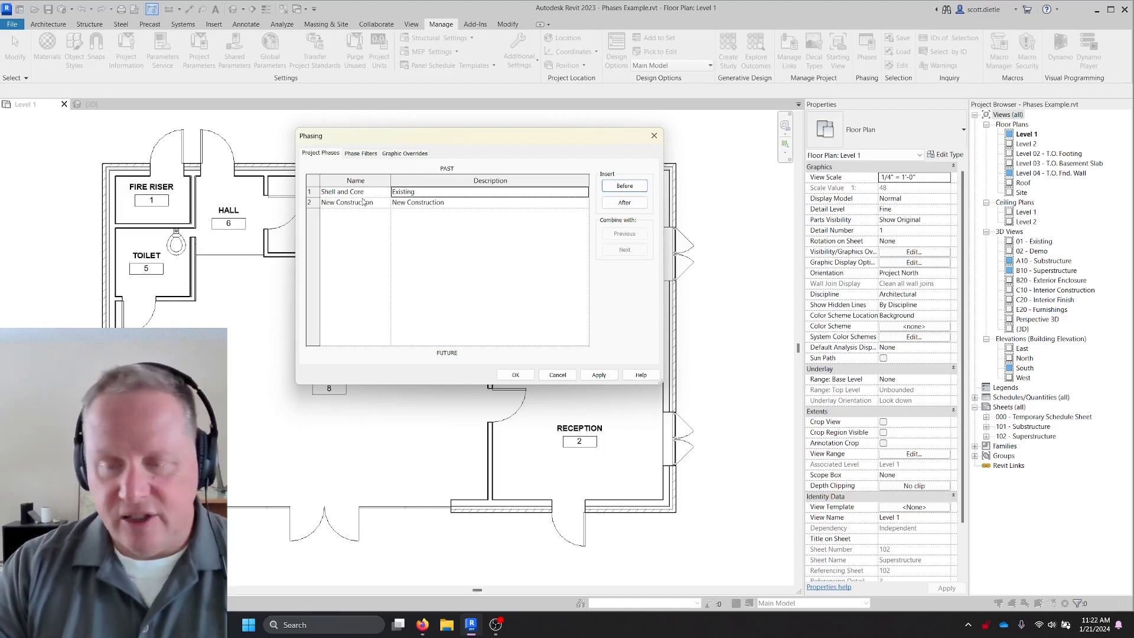
Rename the phases to Shell and Core and Tenant Improvement with short descriptions.
text(Shell only, no interior walls.)
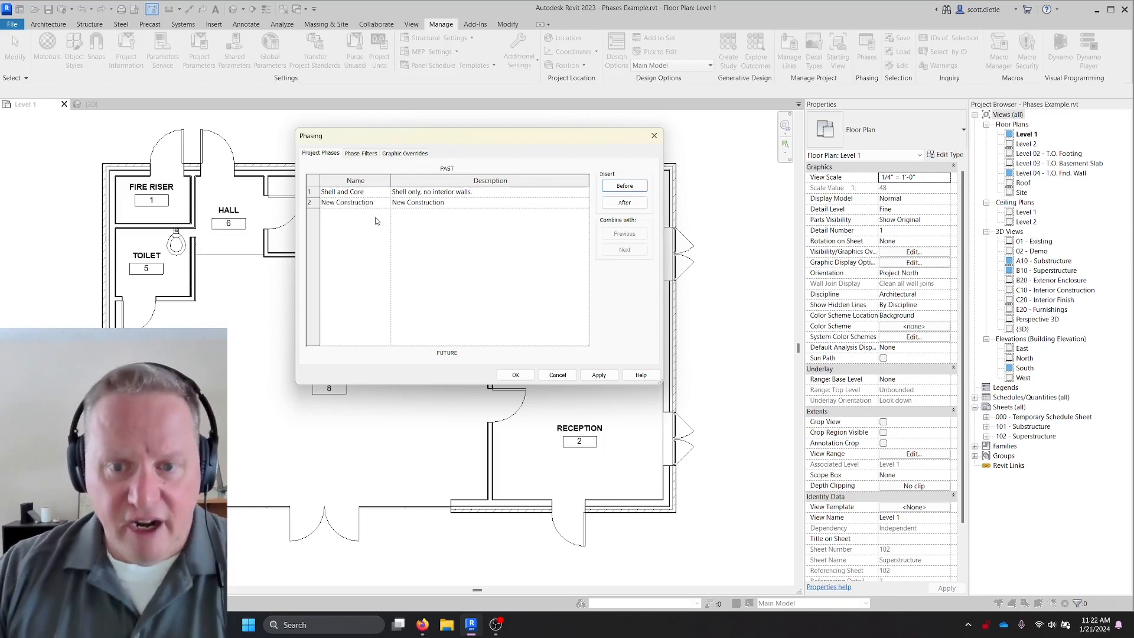
text(Tenant Improvement)
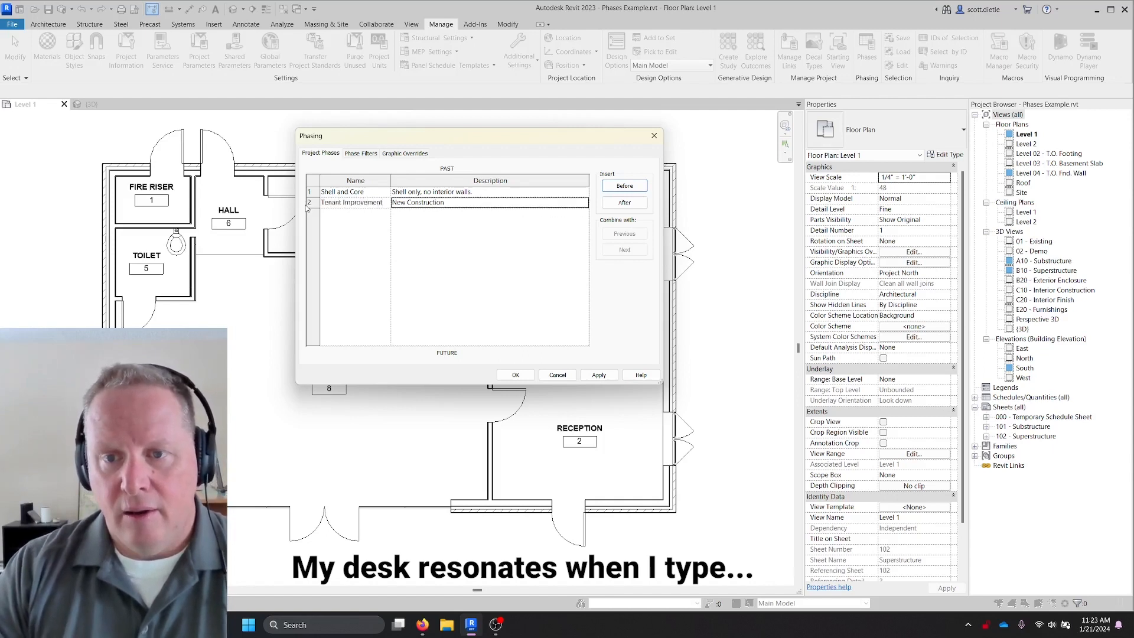
text(Tne)
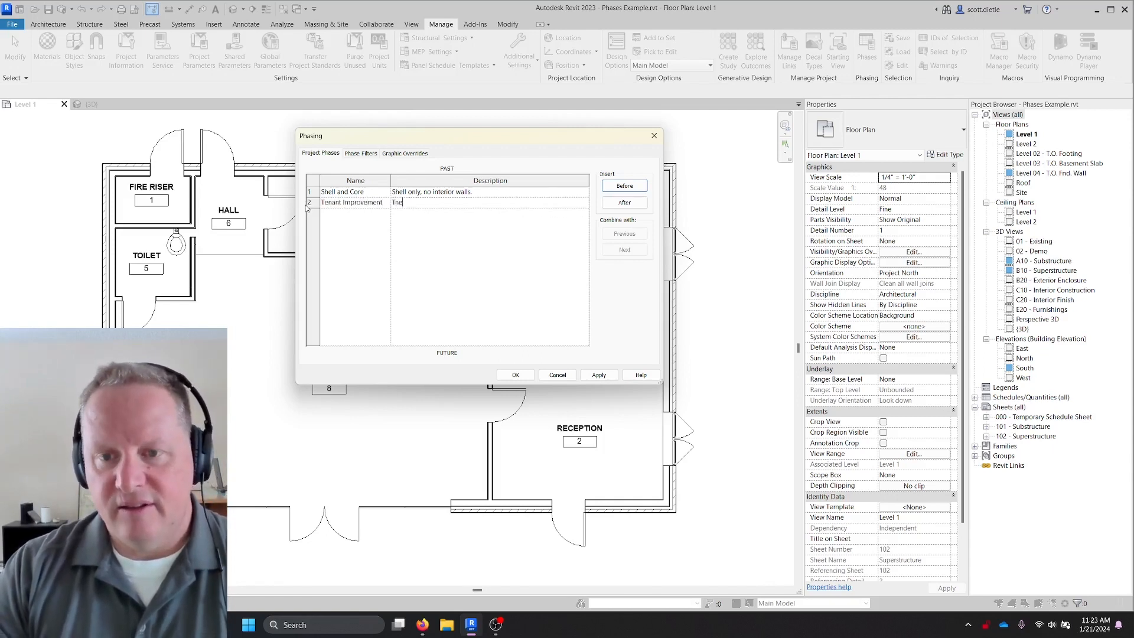
text(enant I)
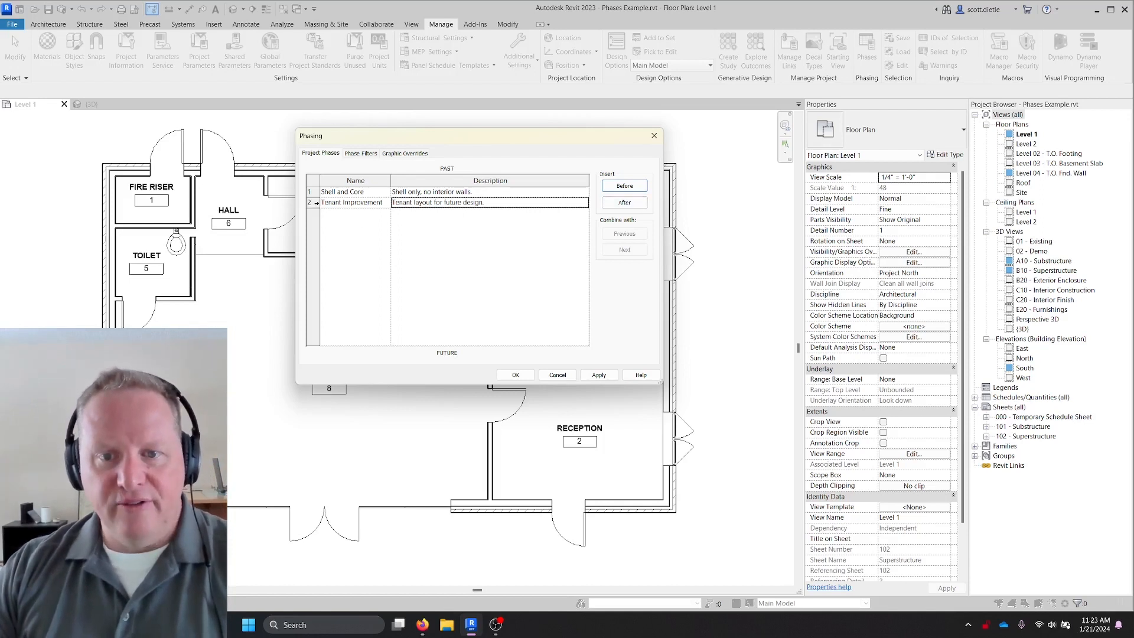
click(352, 202)
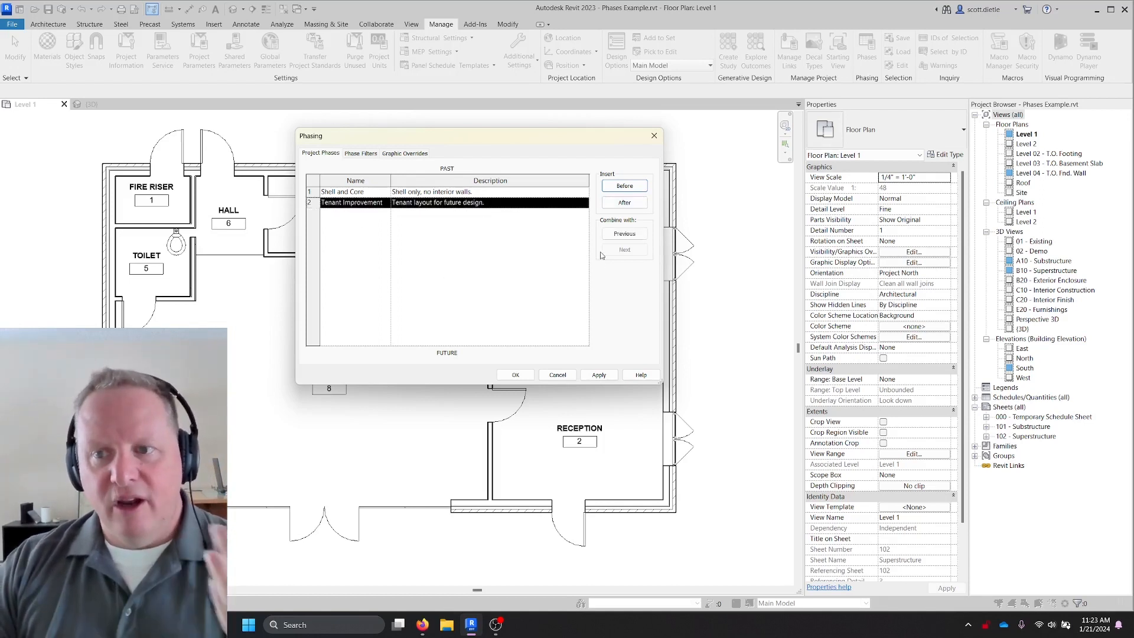
Insert a Far Out Future Tenant phase after Tenant Improvement and confirm with OK.
click(624, 202)
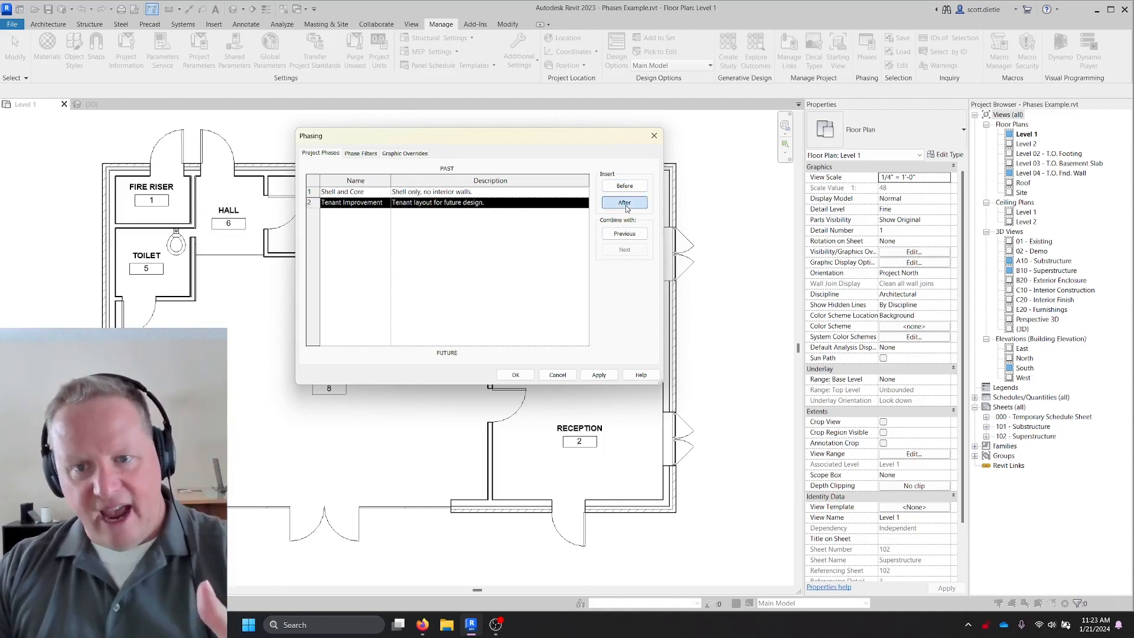
click(623, 202)
text(Self-explanatory.)
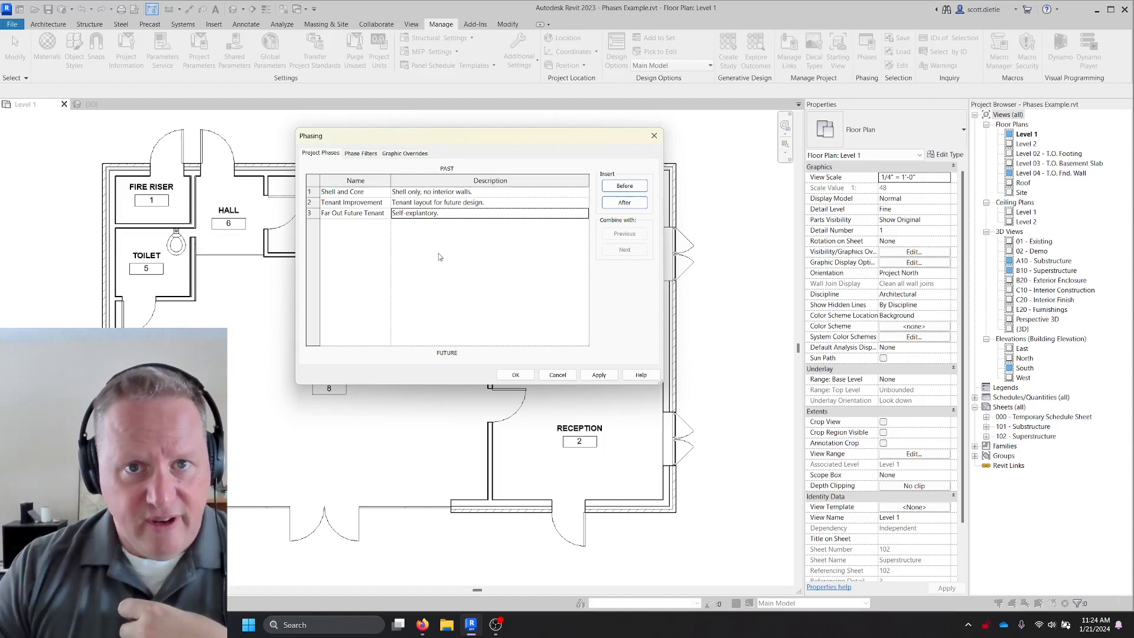
click(515, 374)
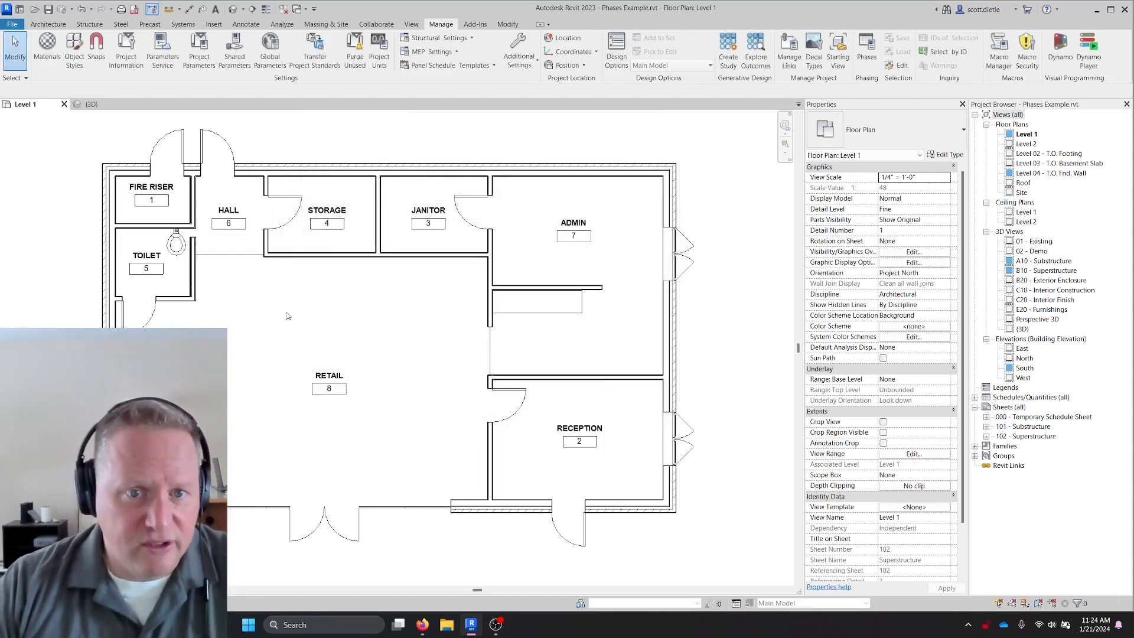
mouse_move(354, 146)
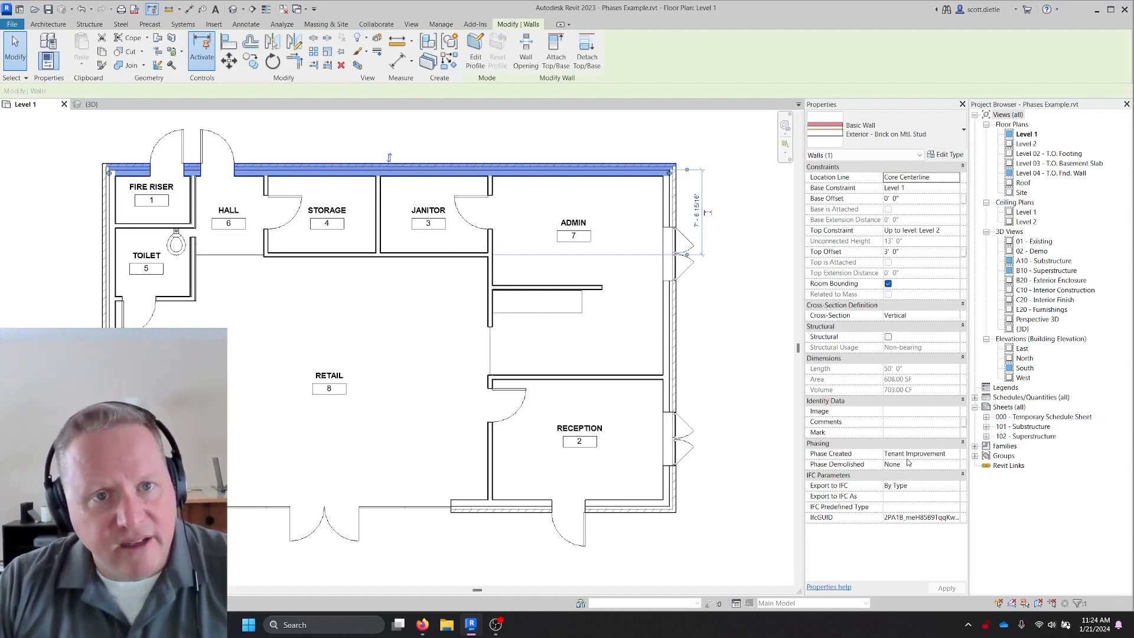
click(866, 51)
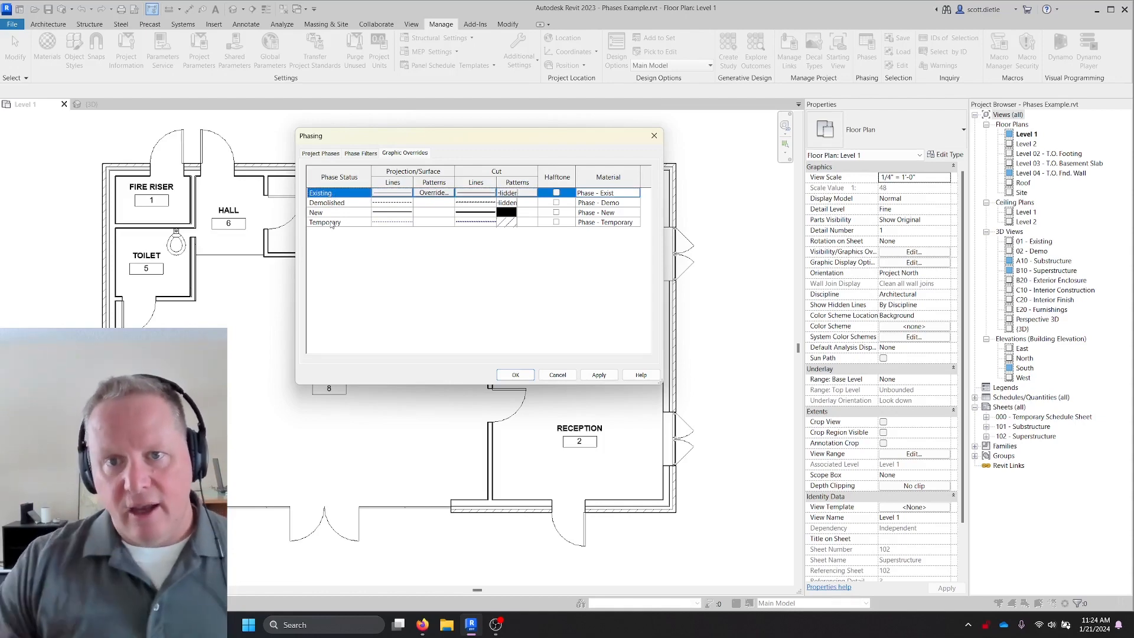
mouse_move(483, 253)
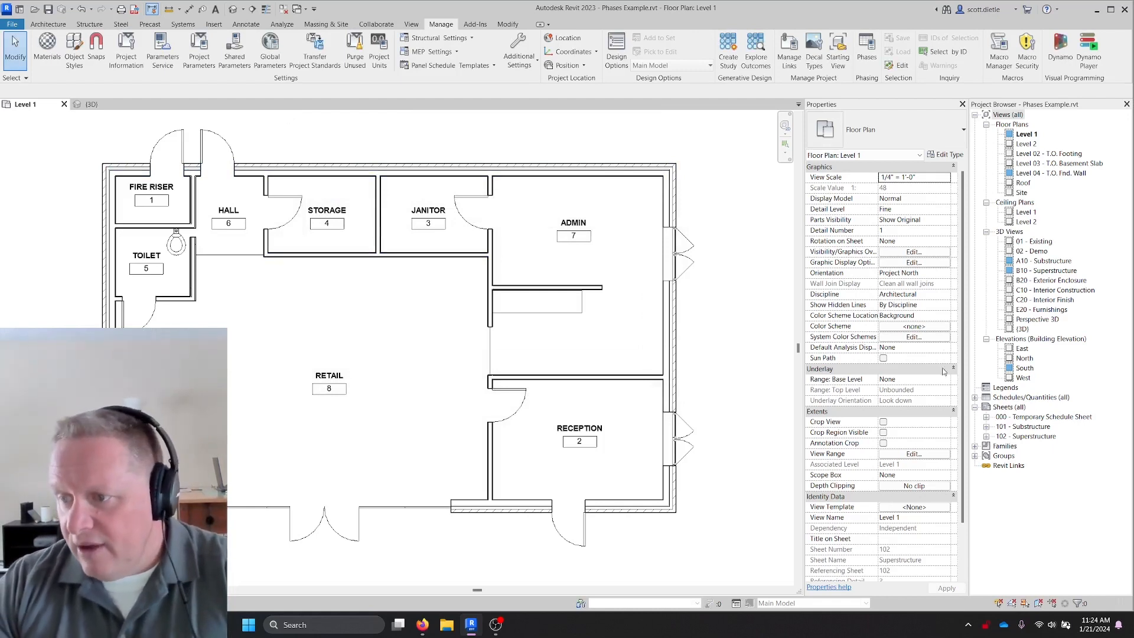
Start and cancel the Wall tool, then select the four exterior brick walls.
scroll(down, 3)
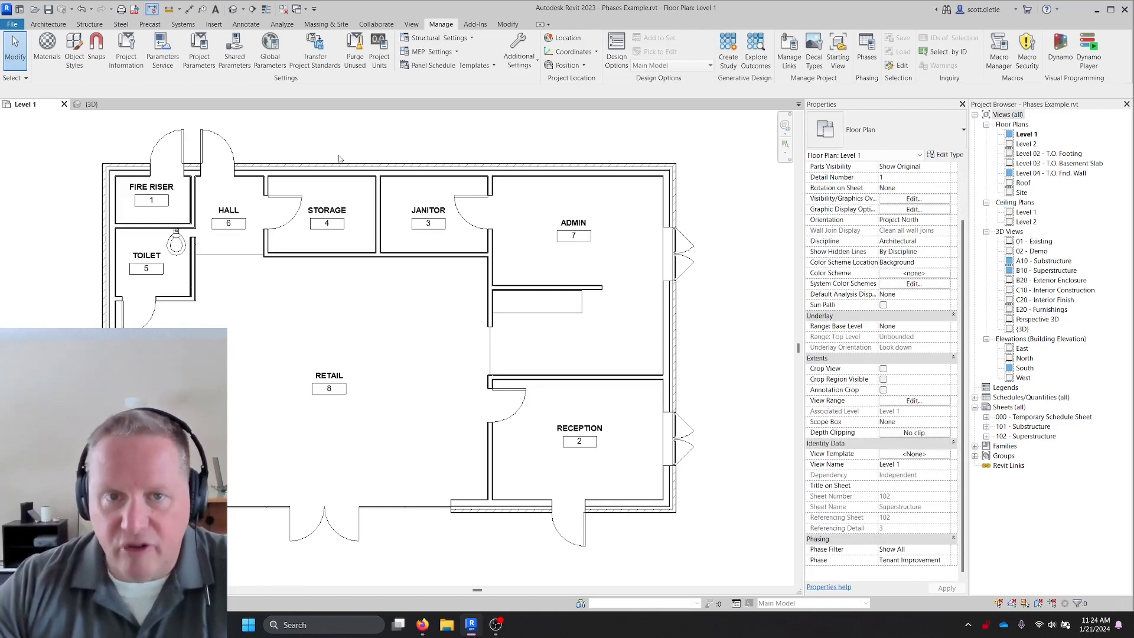
click(47, 23)
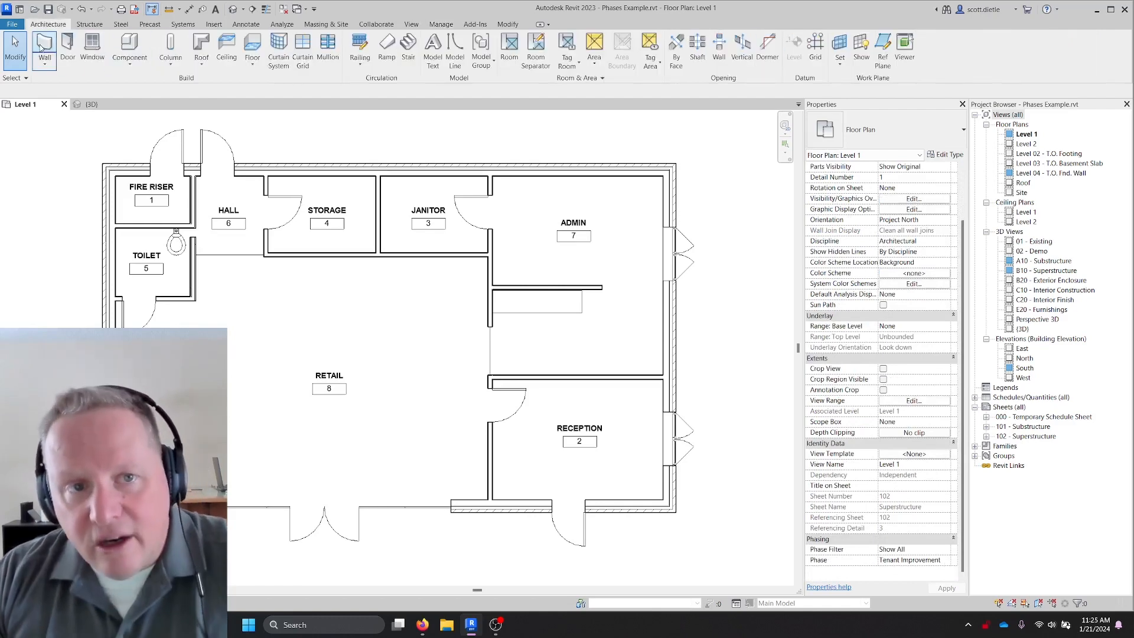
click(43, 48)
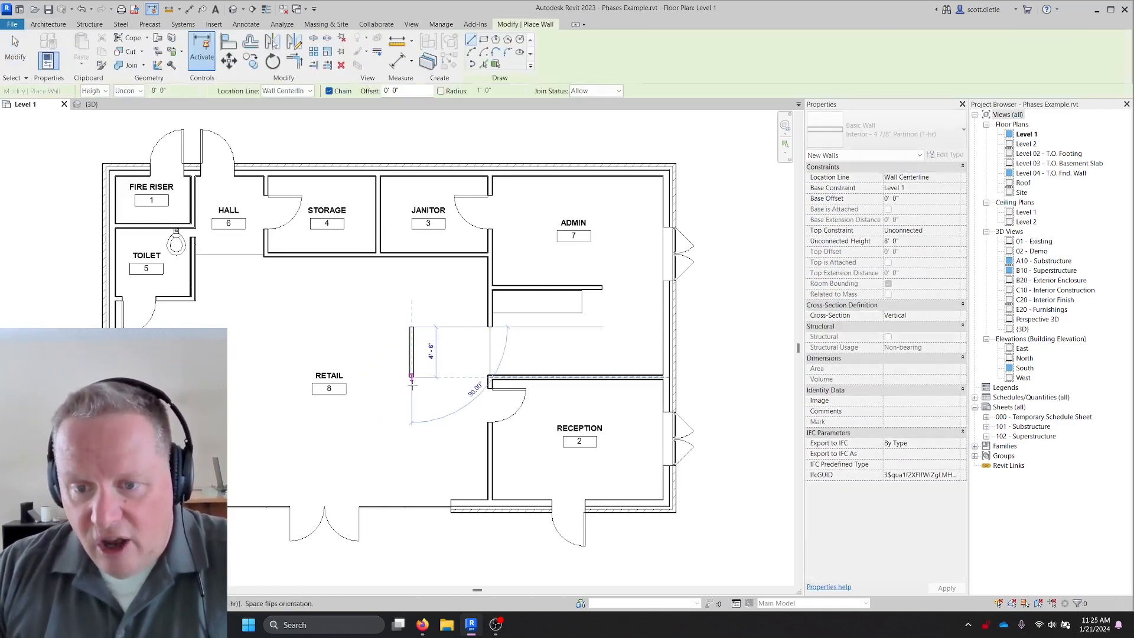
click(410, 354)
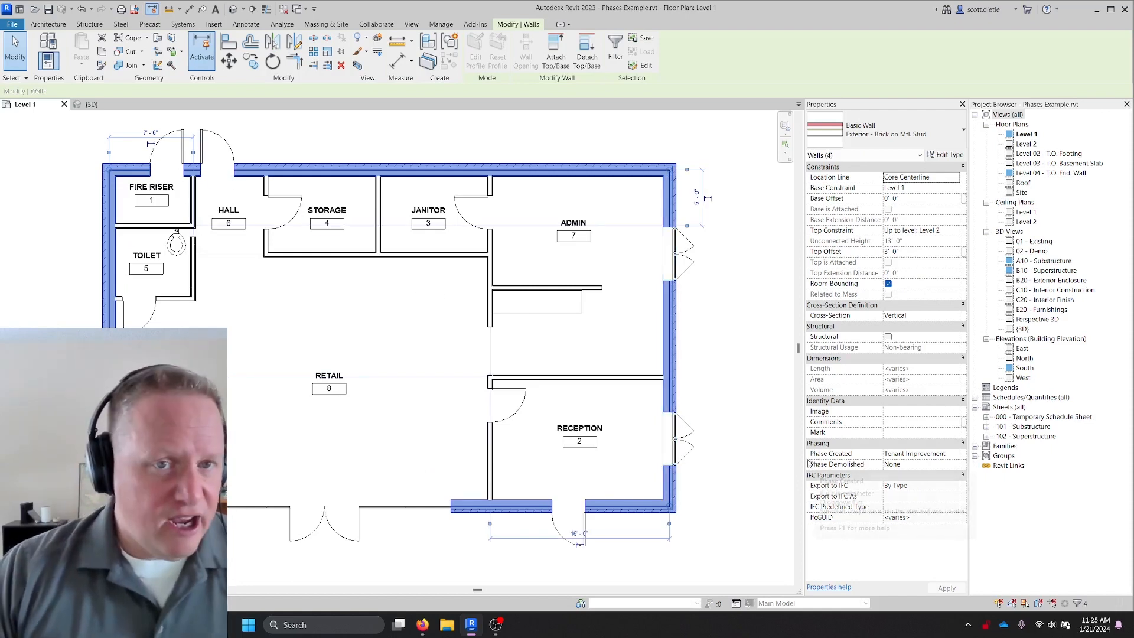
Set Phase Created to Shell and Core for the exterior walls and doors, then deselect.
click(954, 454)
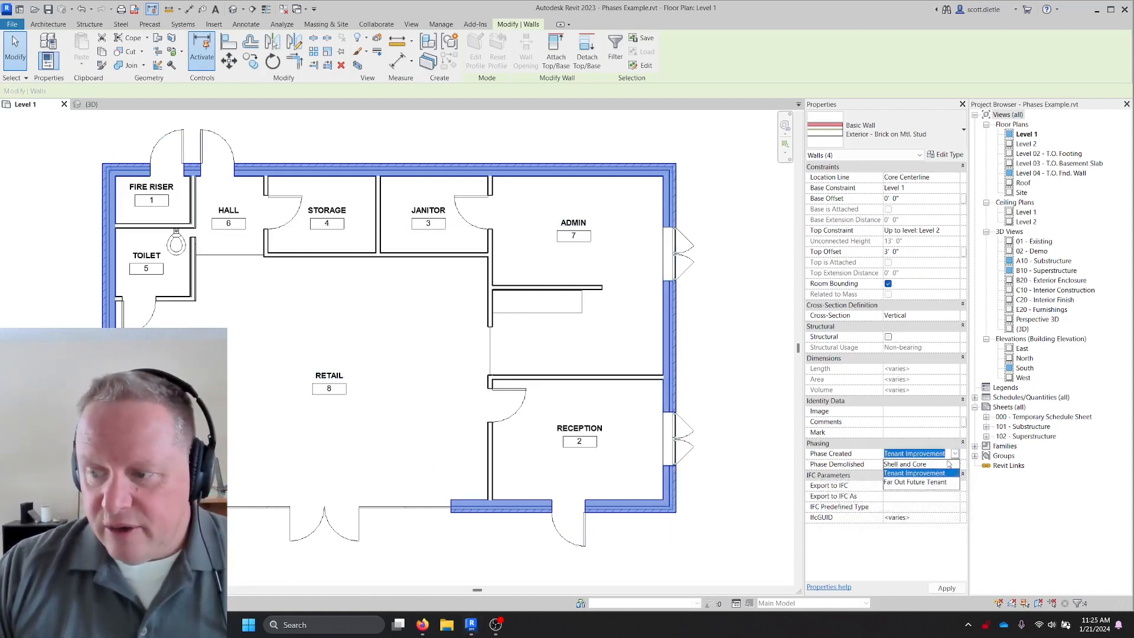
click(905, 464)
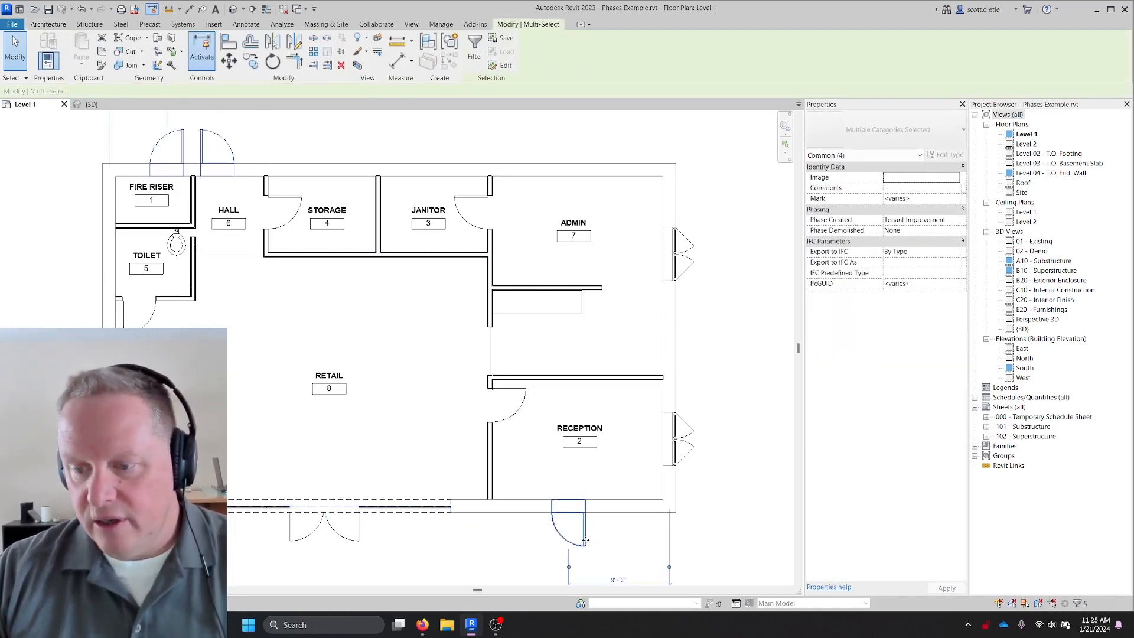
click(919, 219)
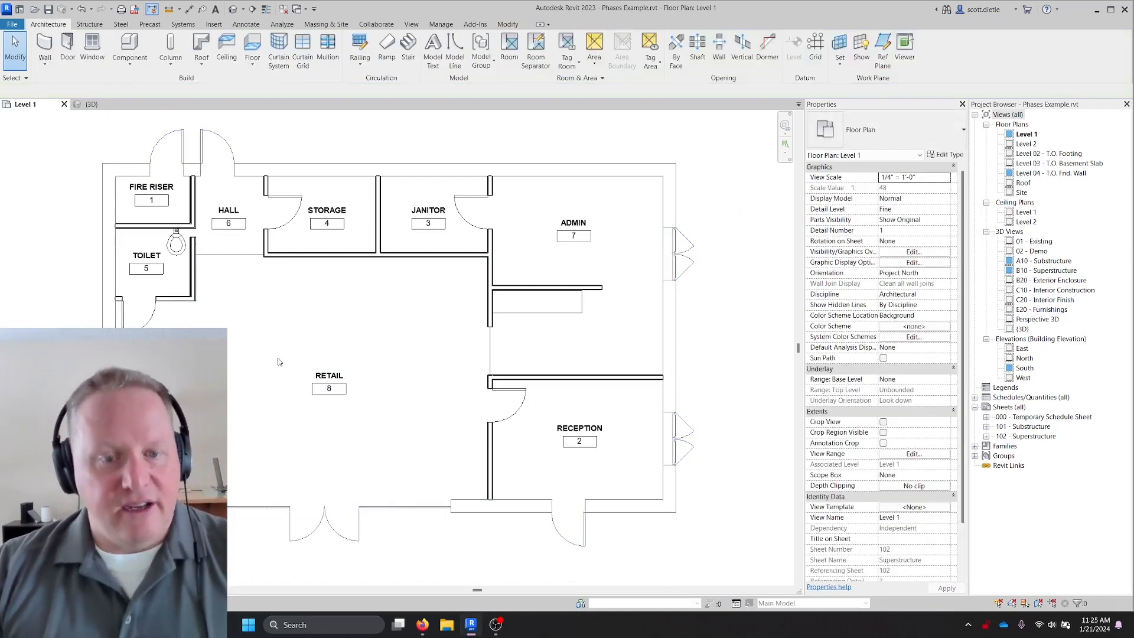
click(194, 203)
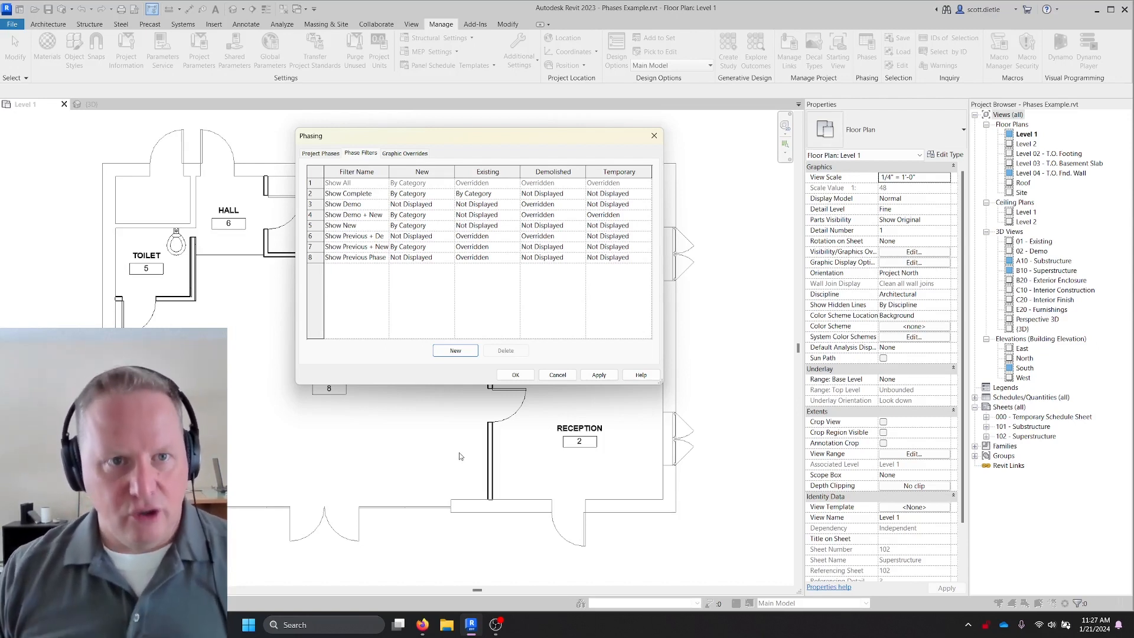
Close Phasing and set Level 1's Phase Filter to Show Complete.
click(514, 374)
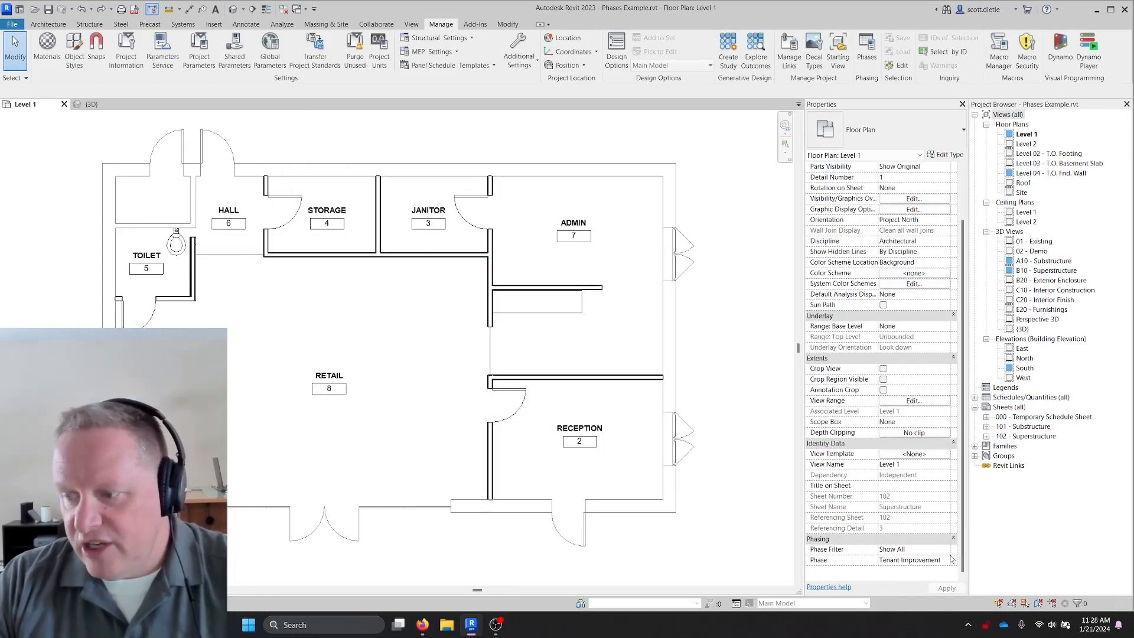
click(913, 549)
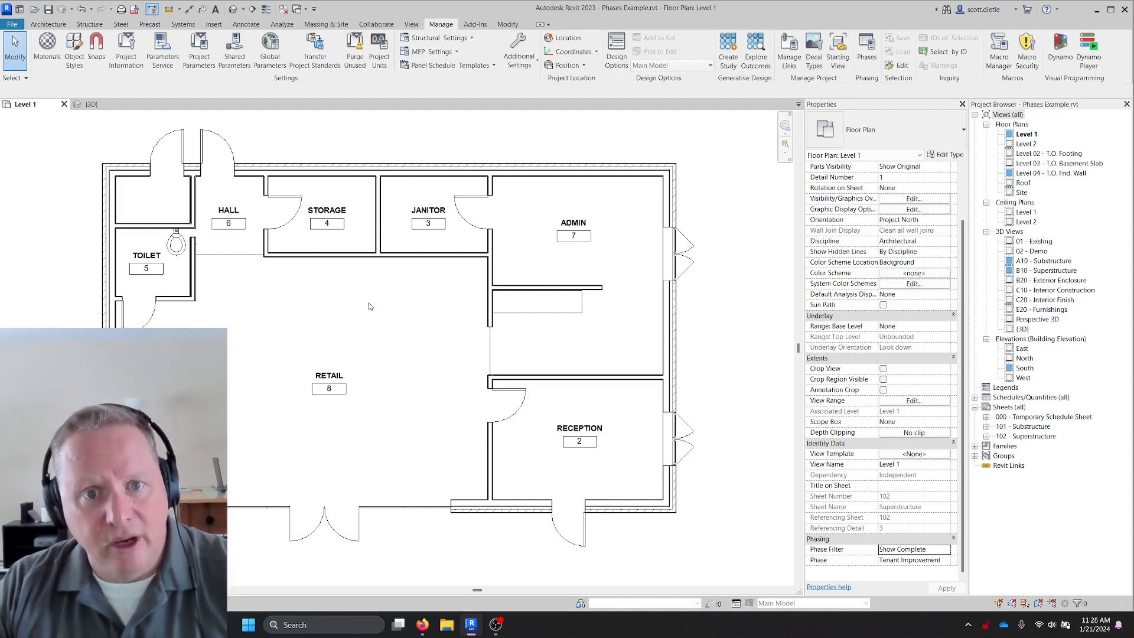
mouse_move(446, 65)
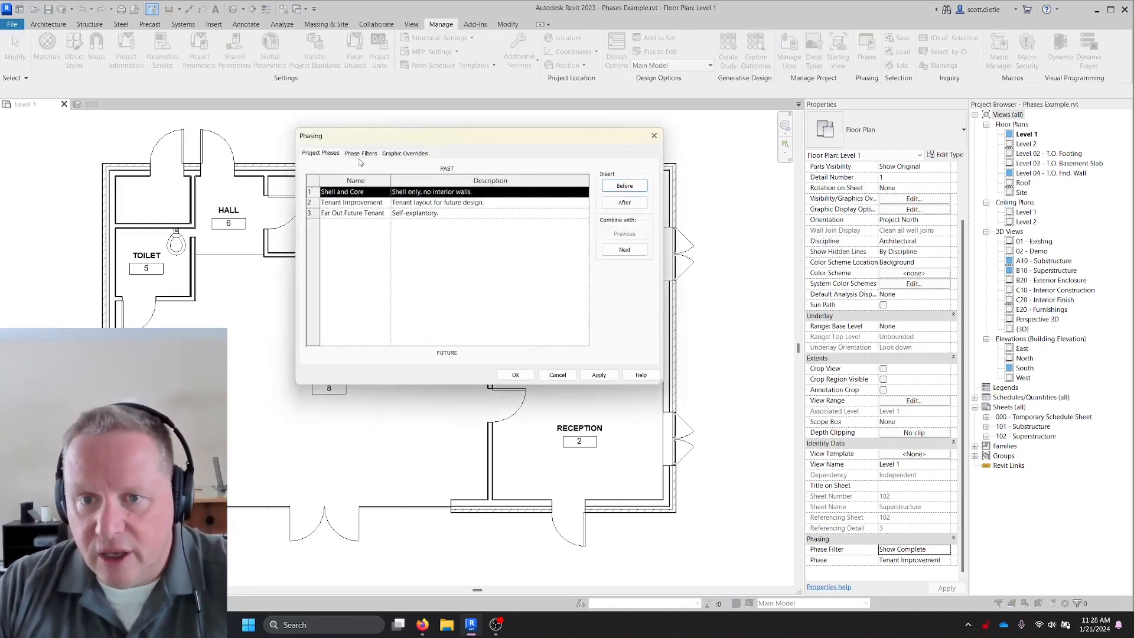
Review the Show Complete and Show Demo filter definitions, then close Phasing.
click(360, 153)
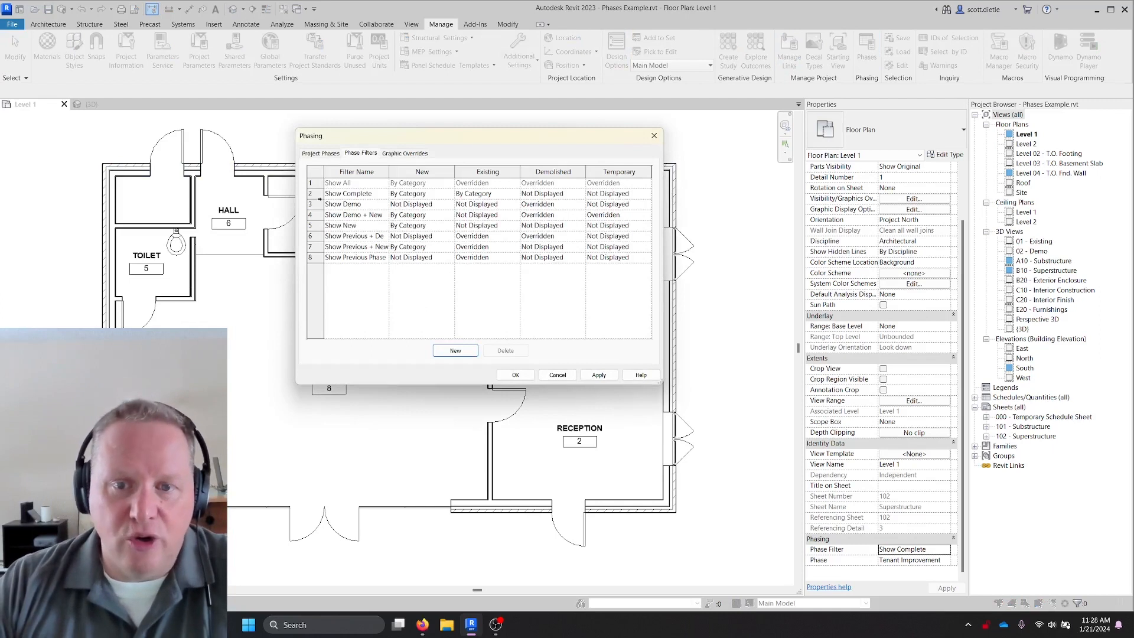
click(355, 193)
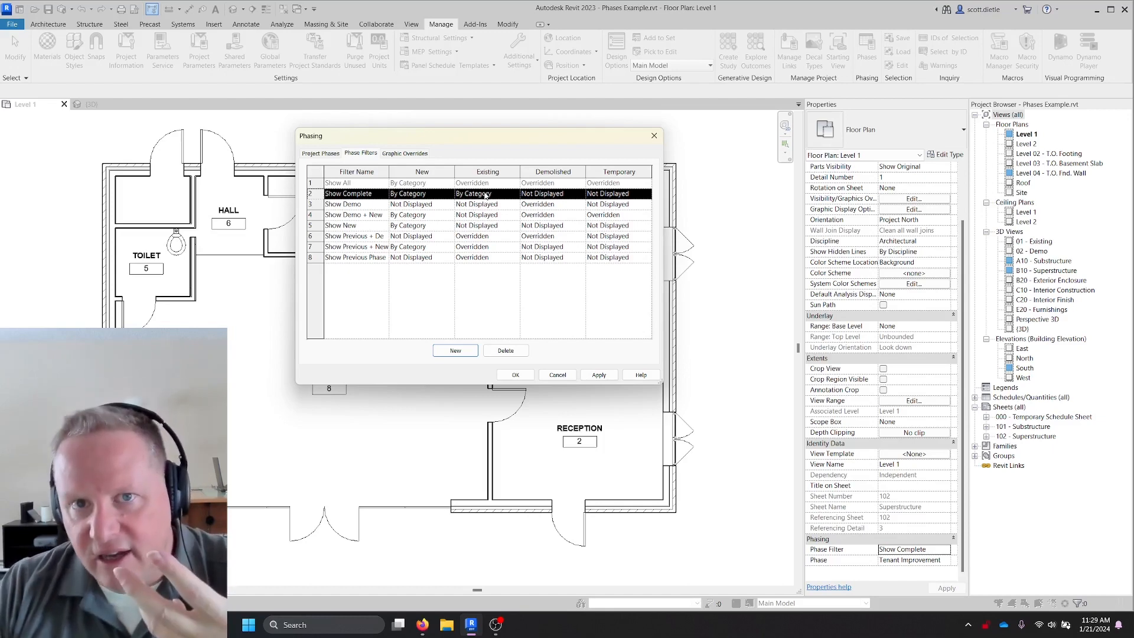
click(341, 204)
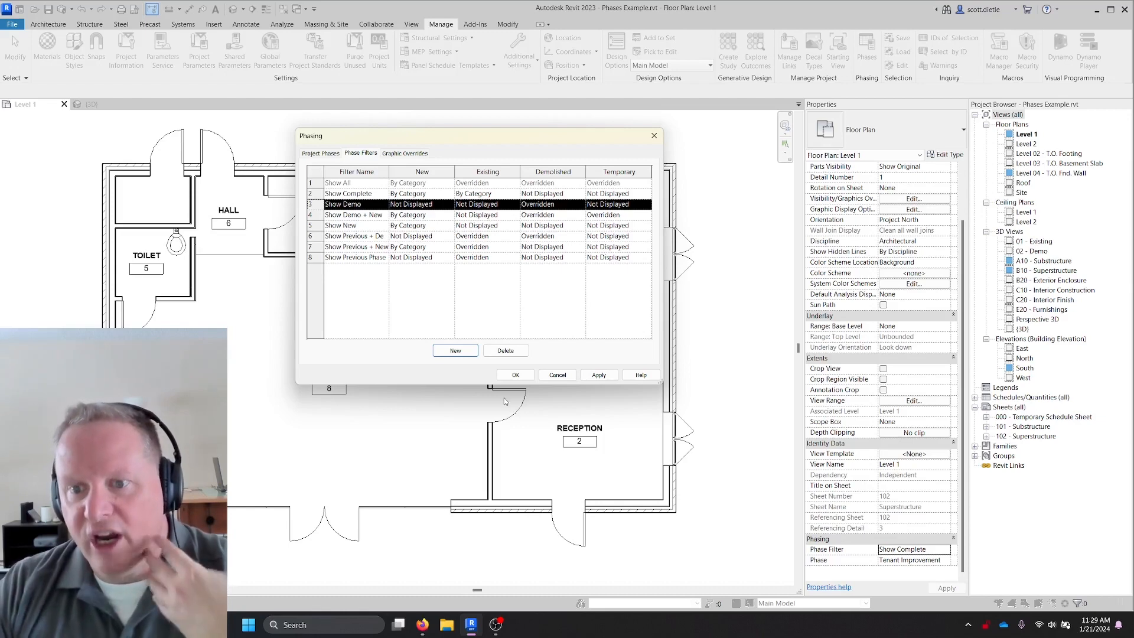
click(515, 375)
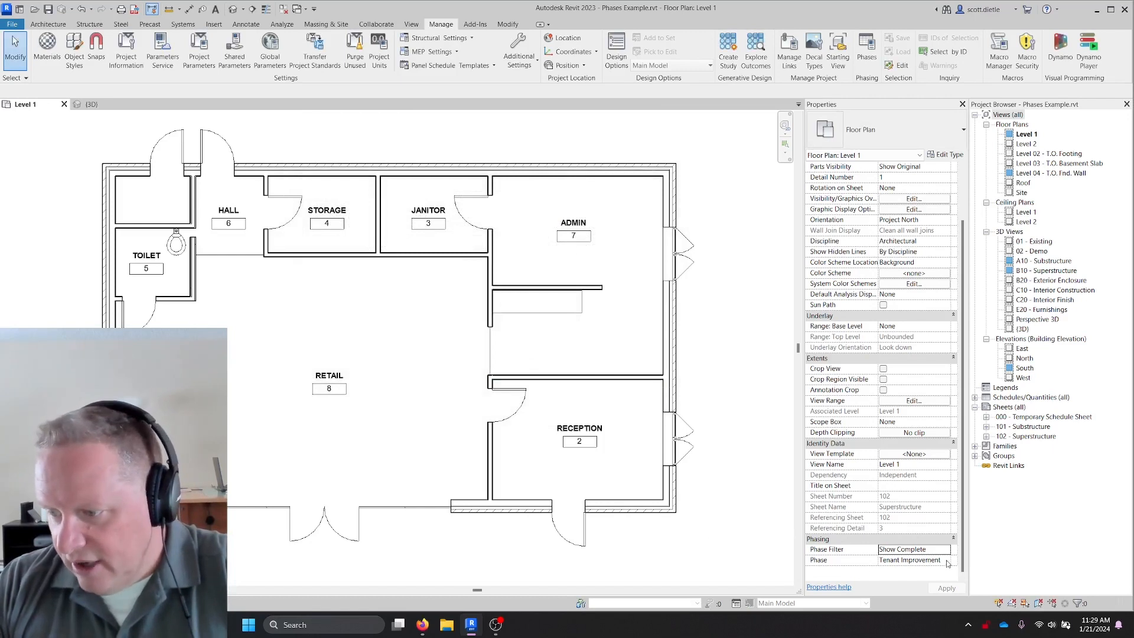
Set Level 1's Phase to Shell and Core, leaving only exterior walls and doors.
click(944, 559)
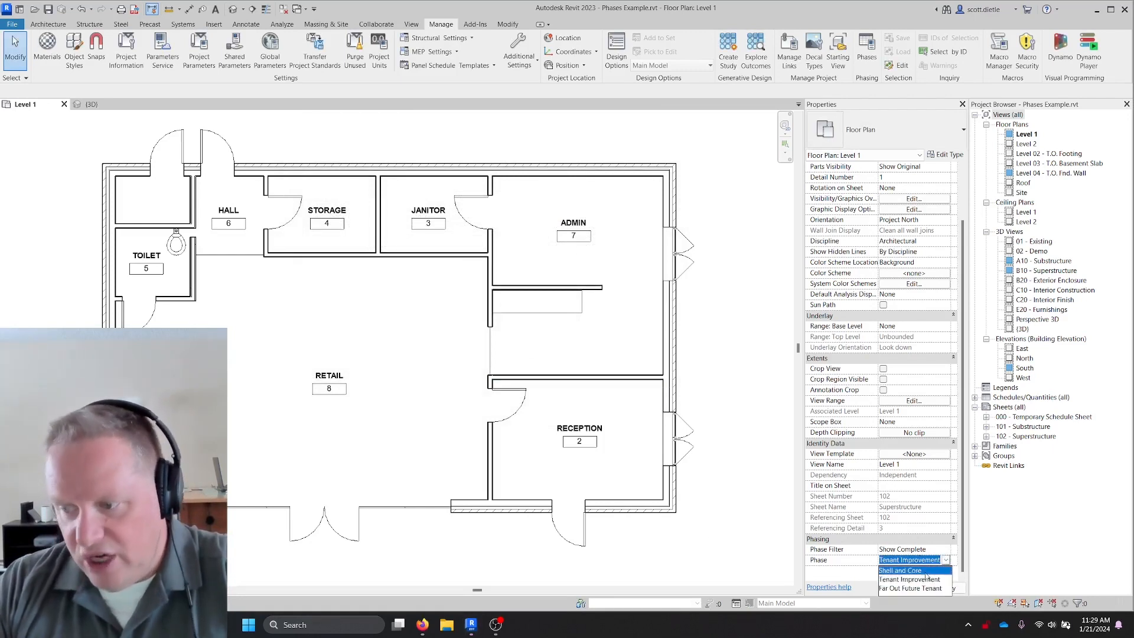
click(900, 570)
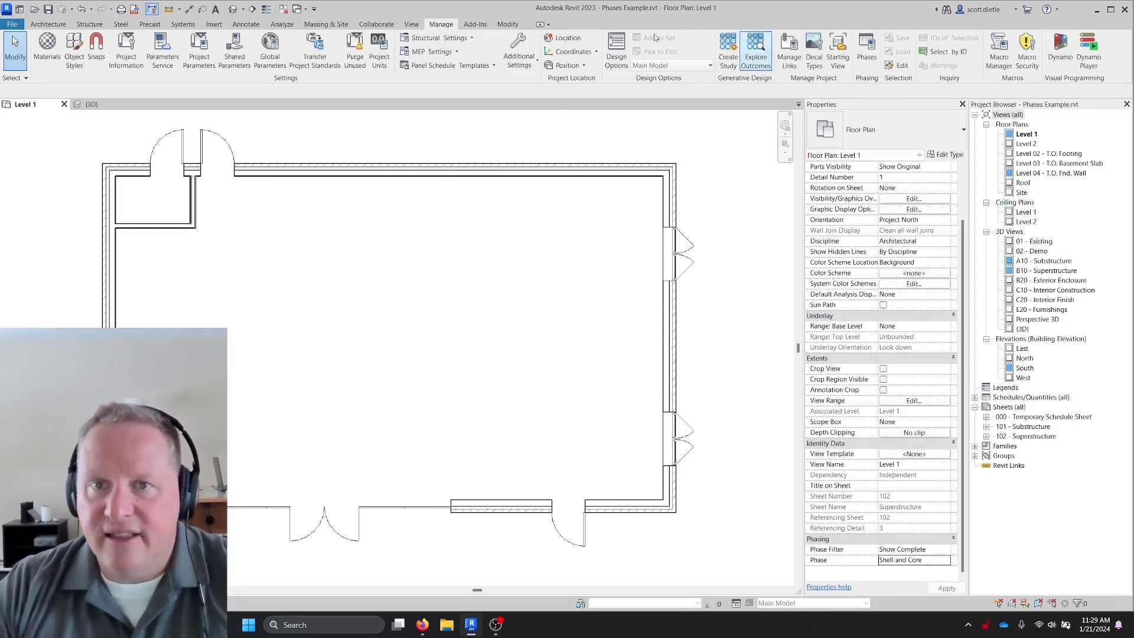
click(48, 23)
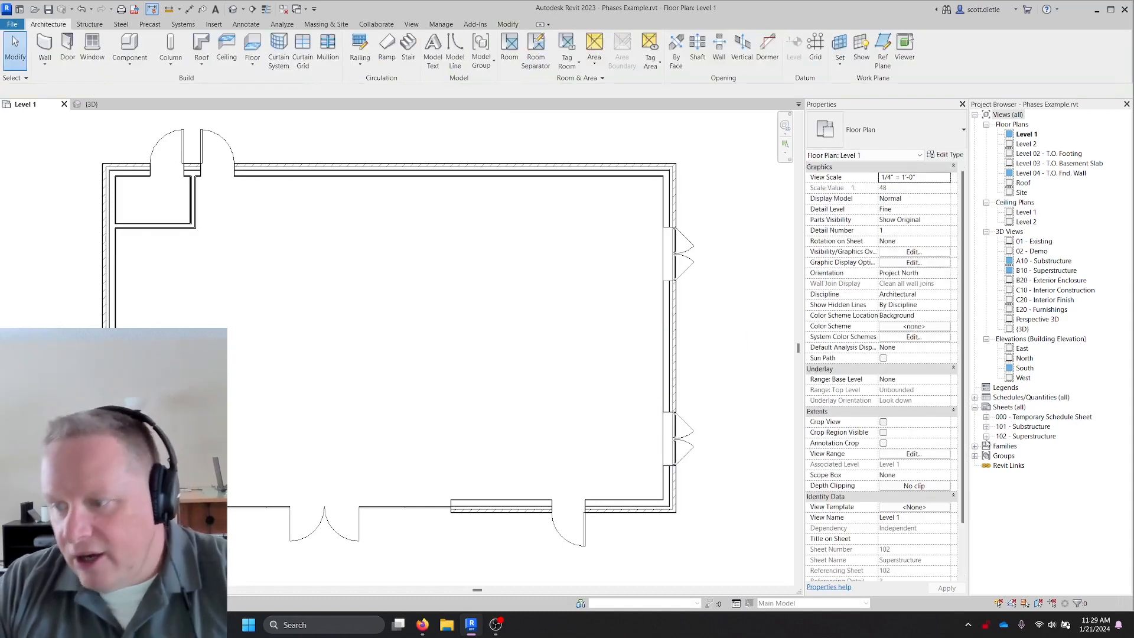
scroll(down, 3)
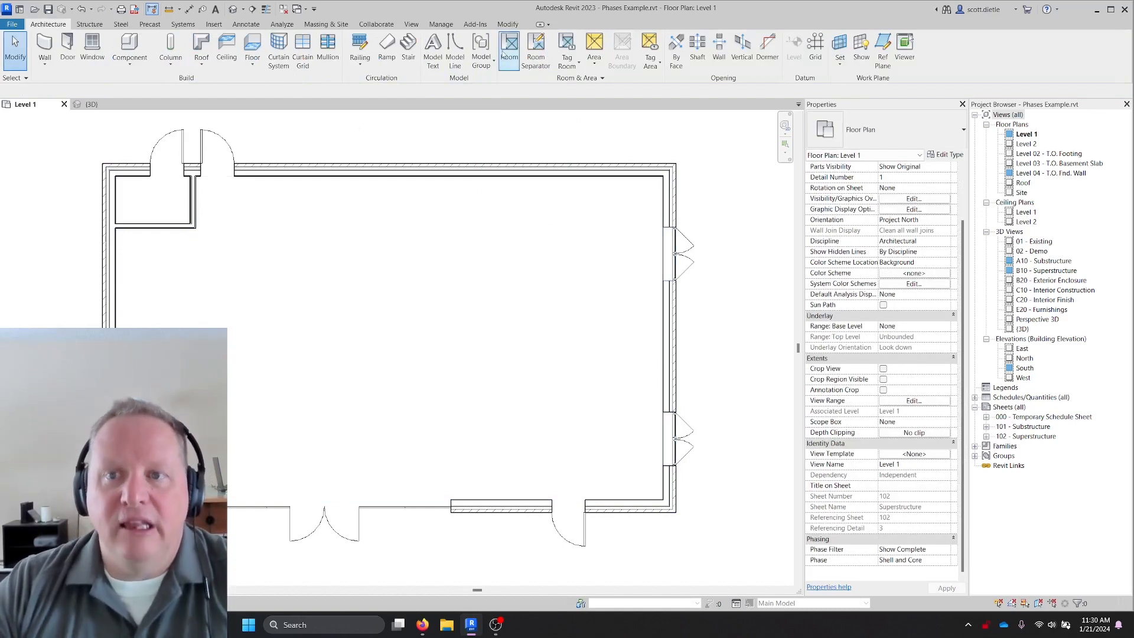
click(509, 47)
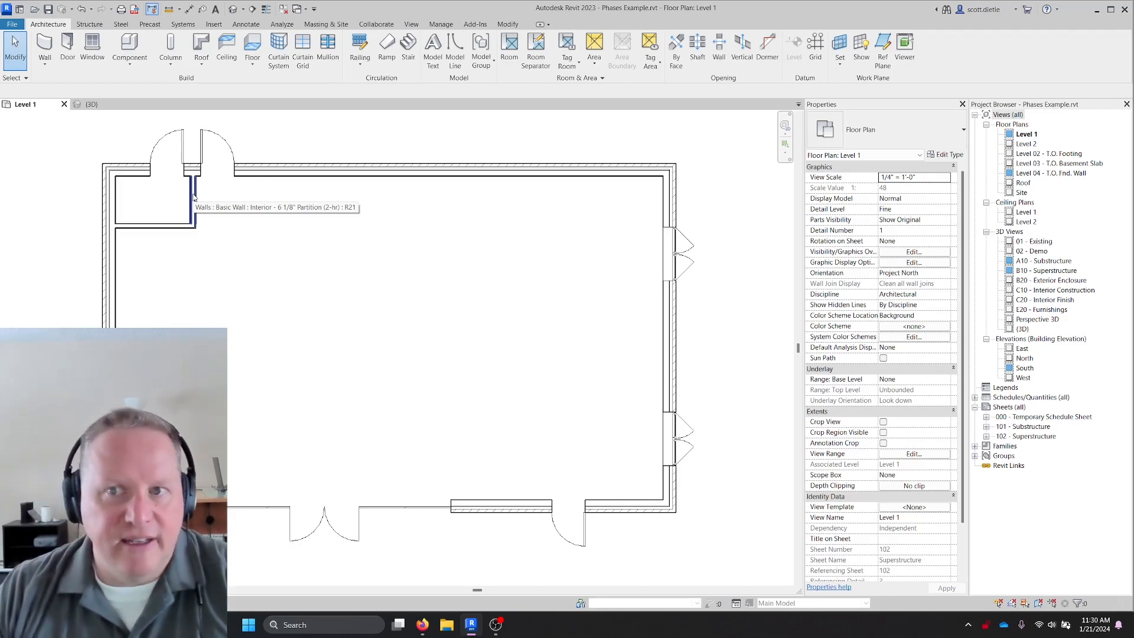
mouse_move(409, 220)
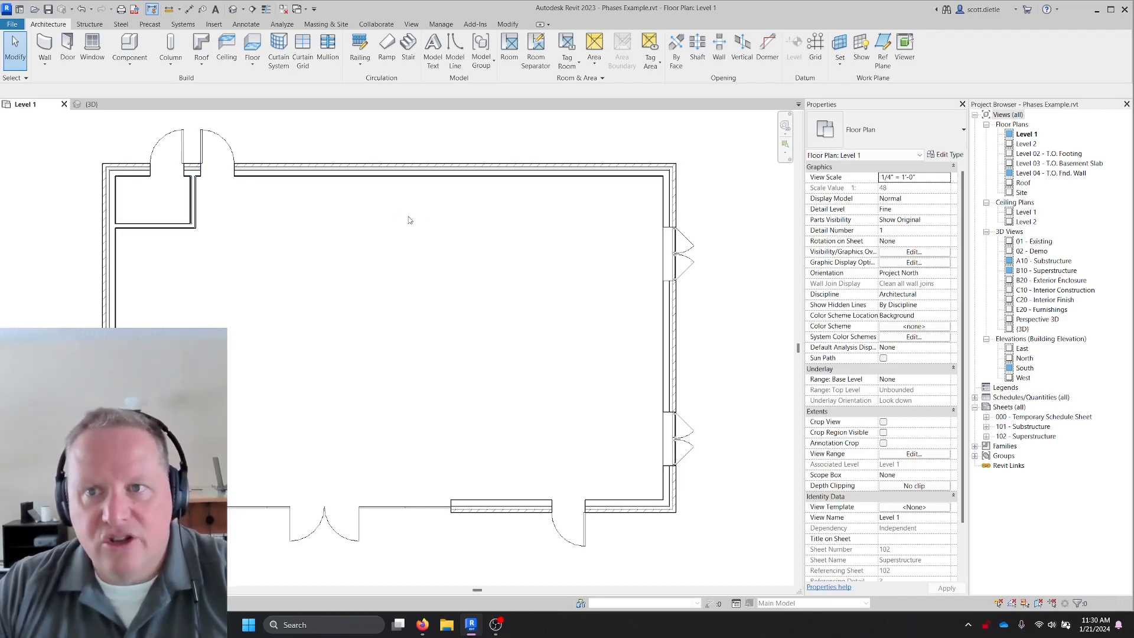
Place room 1 in the small top-left space and name it FIRE RISER.
click(509, 47)
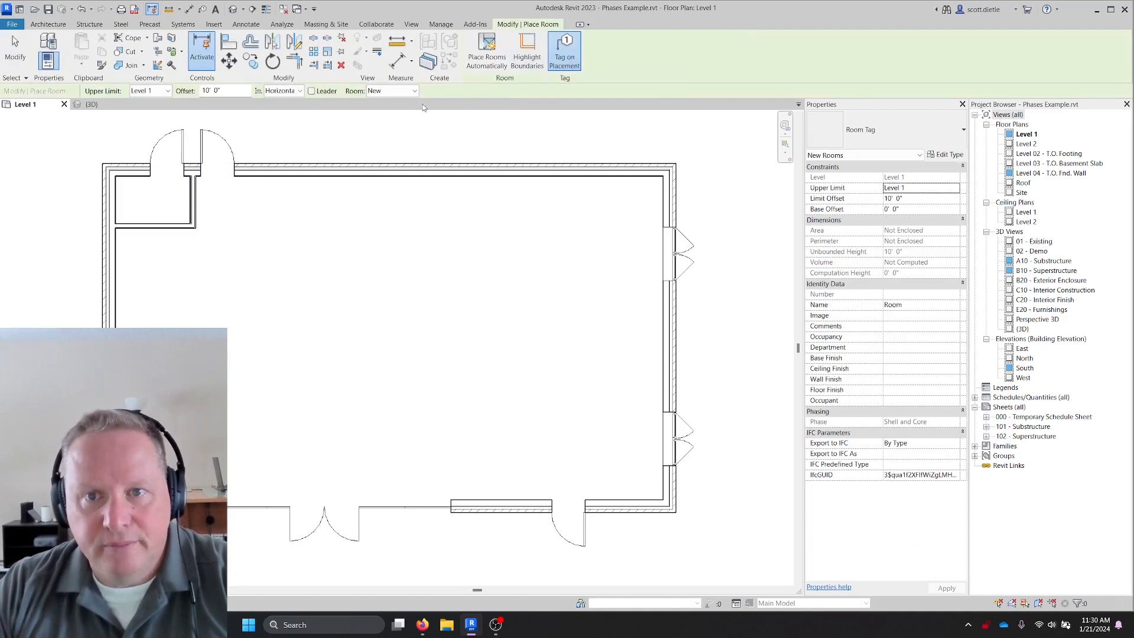
click(412, 90)
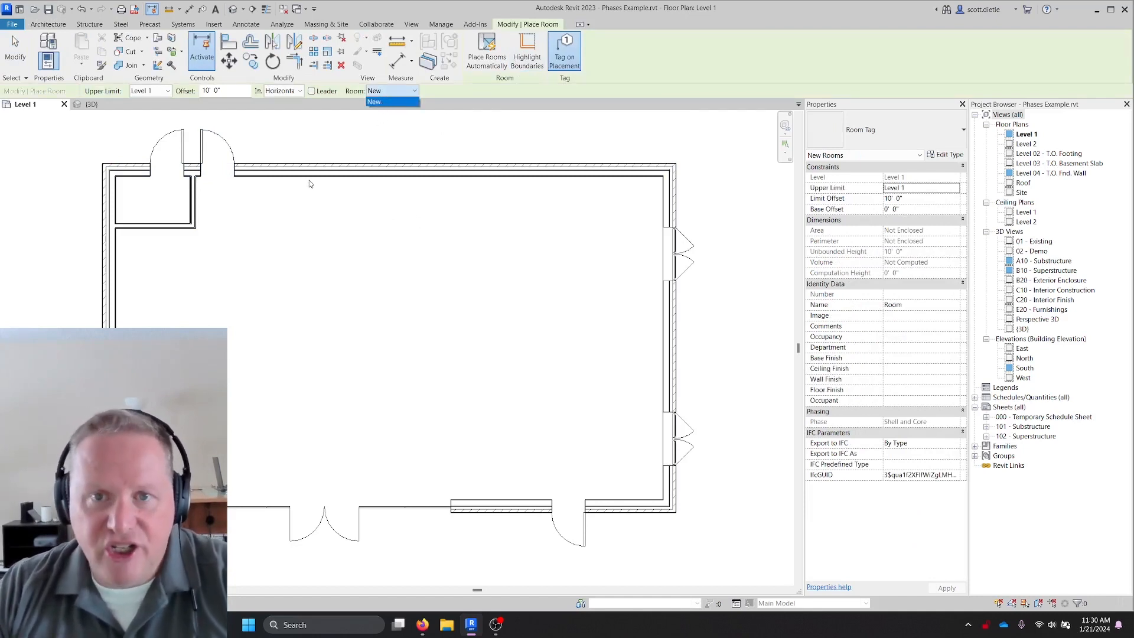
click(154, 199)
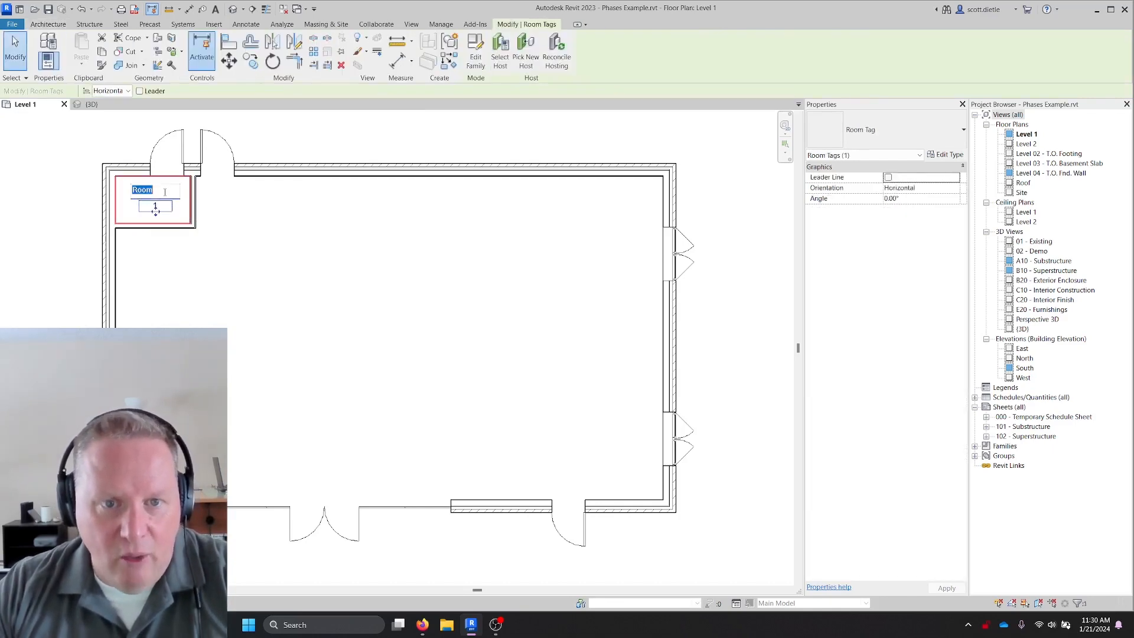
text(FIRE RISER)
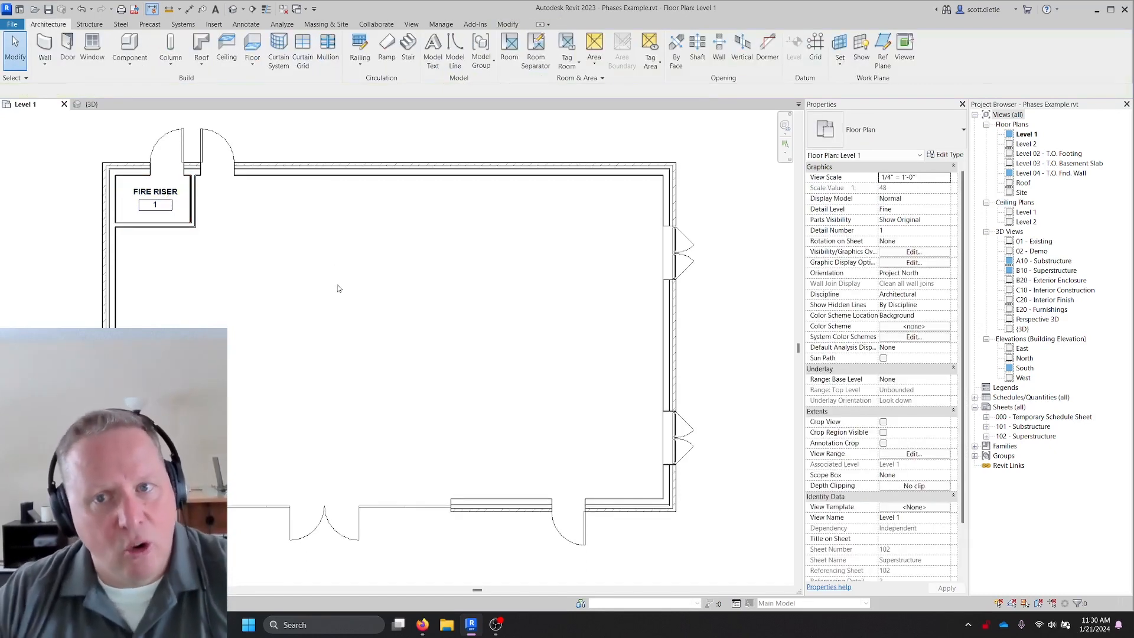
click(326, 48)
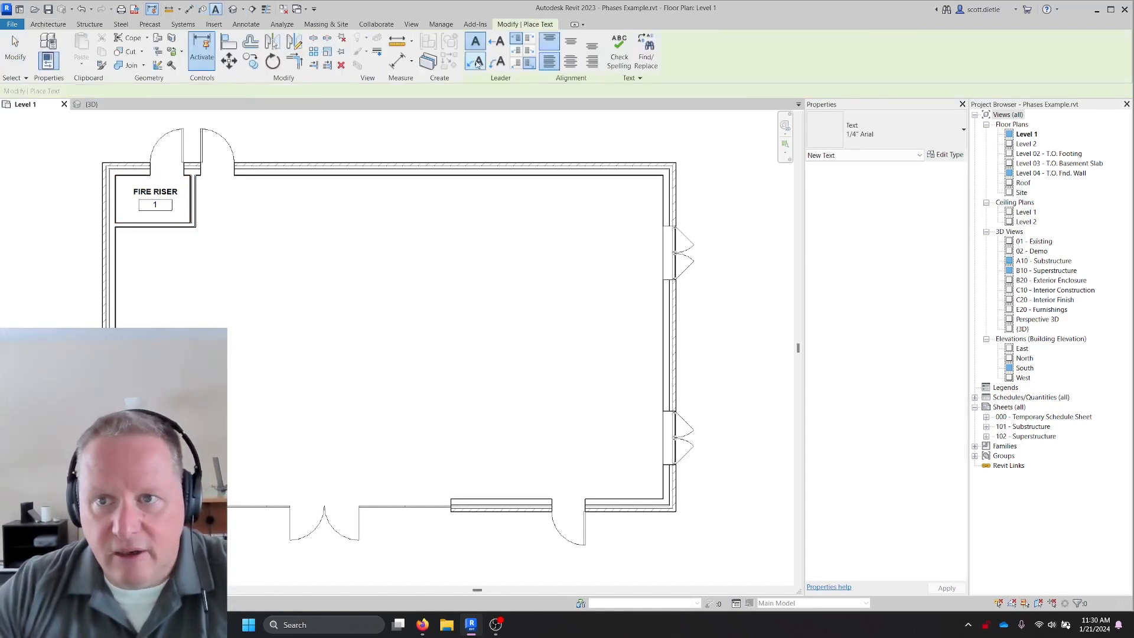
click(405, 332)
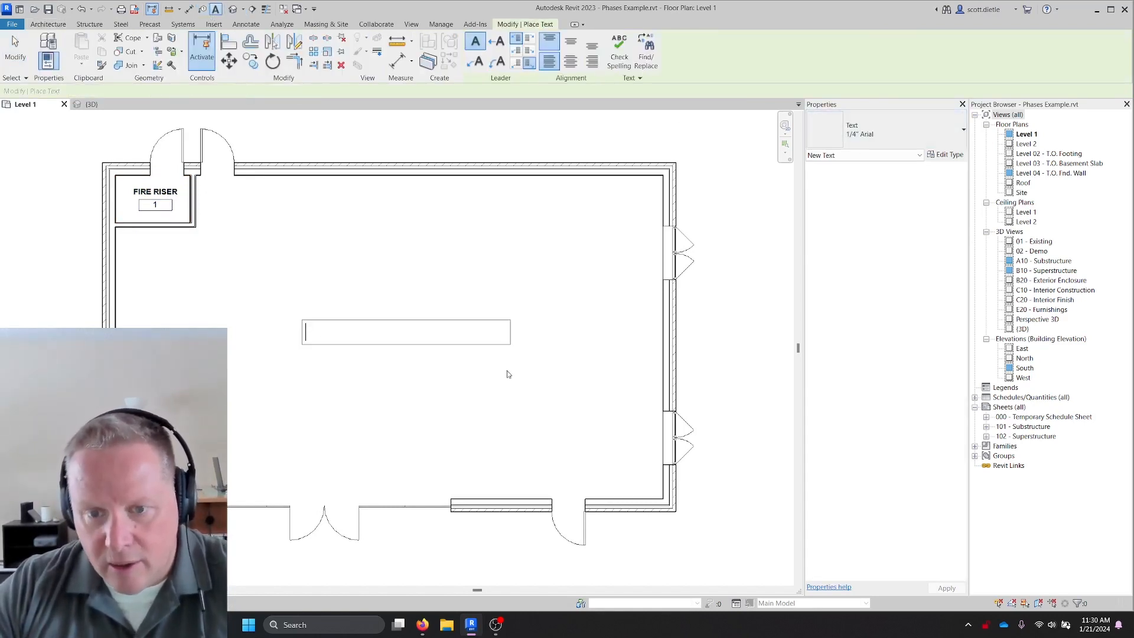
text(FUTURE E)
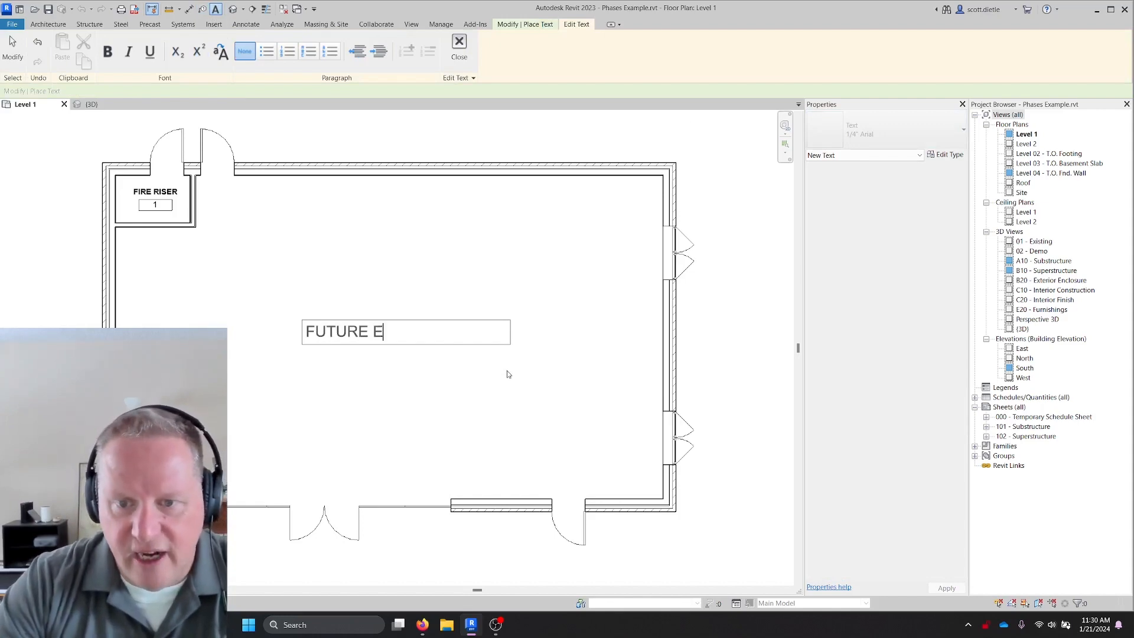
text(TENA)
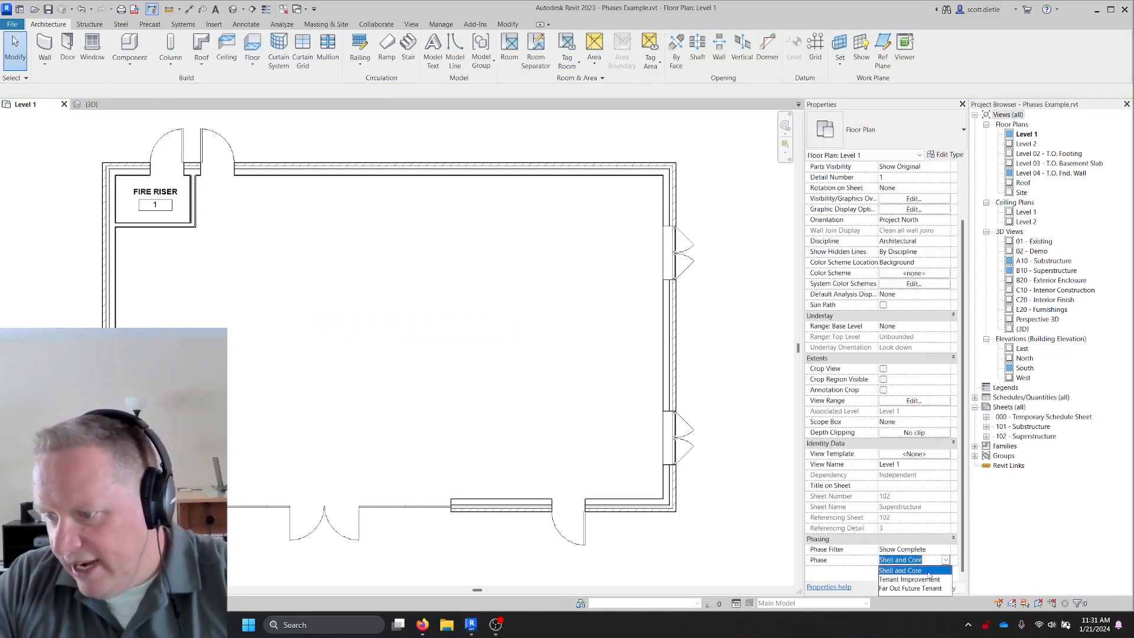
Switch the plan's phase to Tenant Improvement and place the existing FIRE RISER room.
click(900, 580)
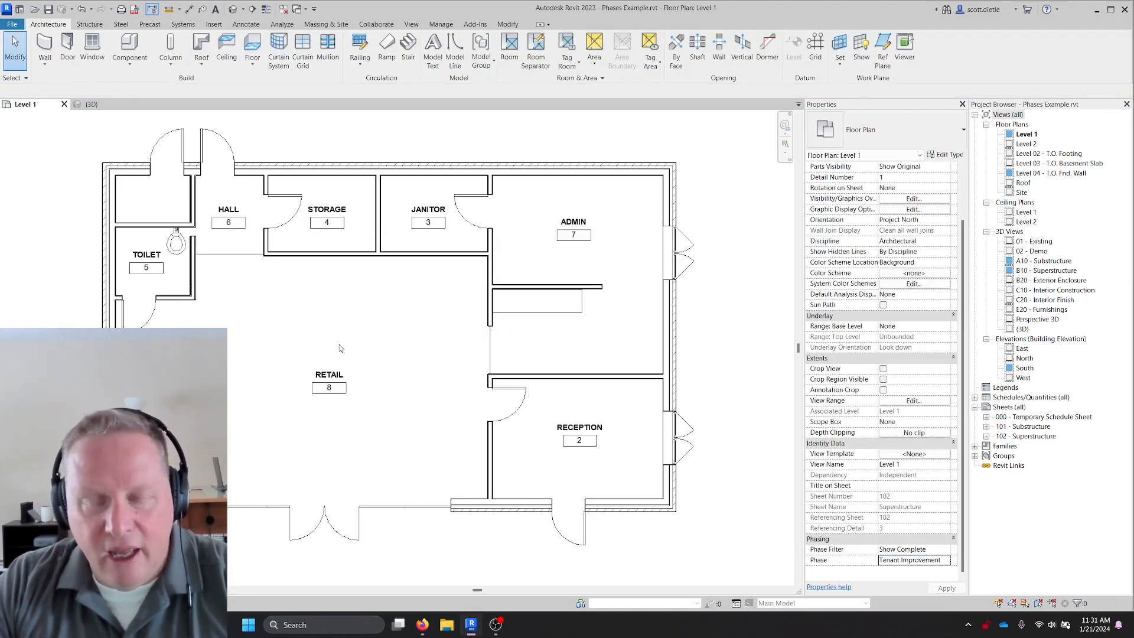
mouse_move(158, 216)
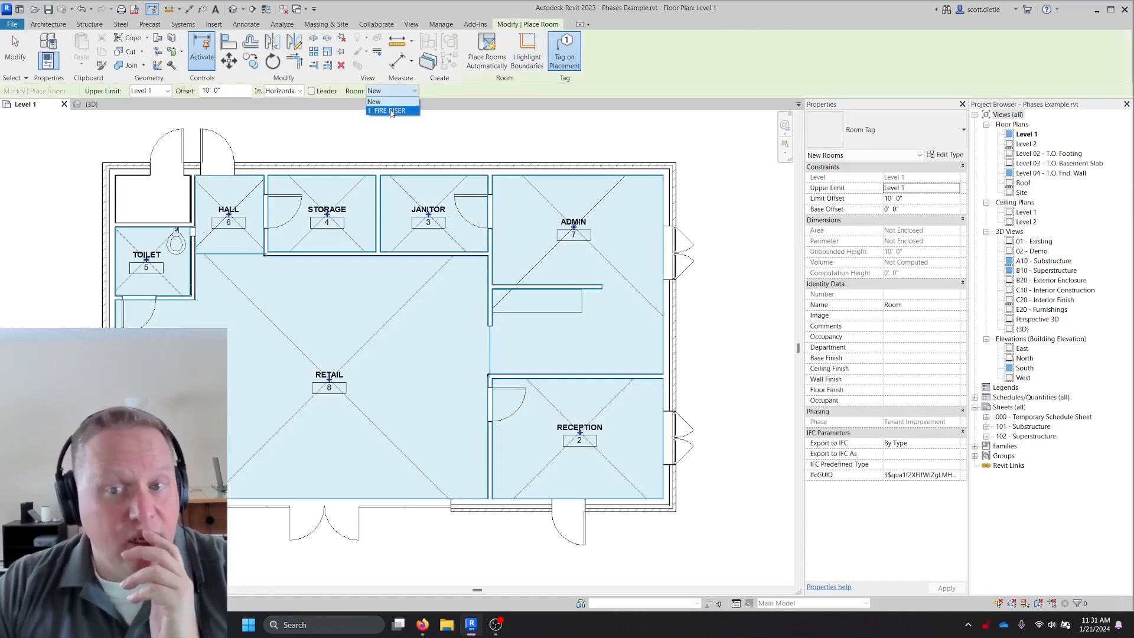
click(390, 110)
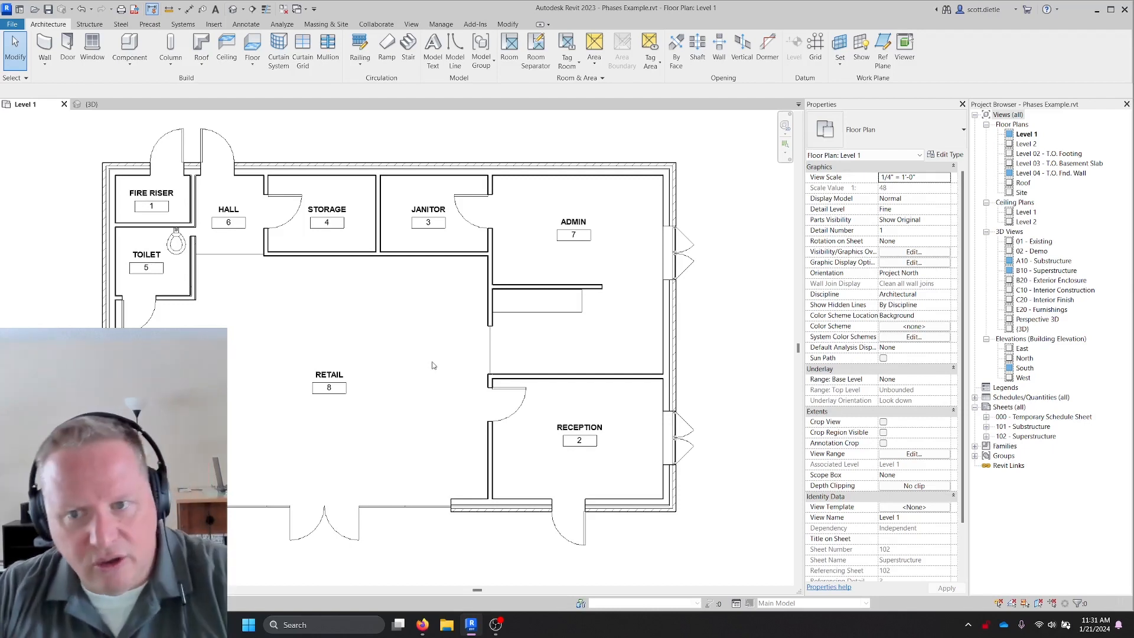
mouse_move(355, 397)
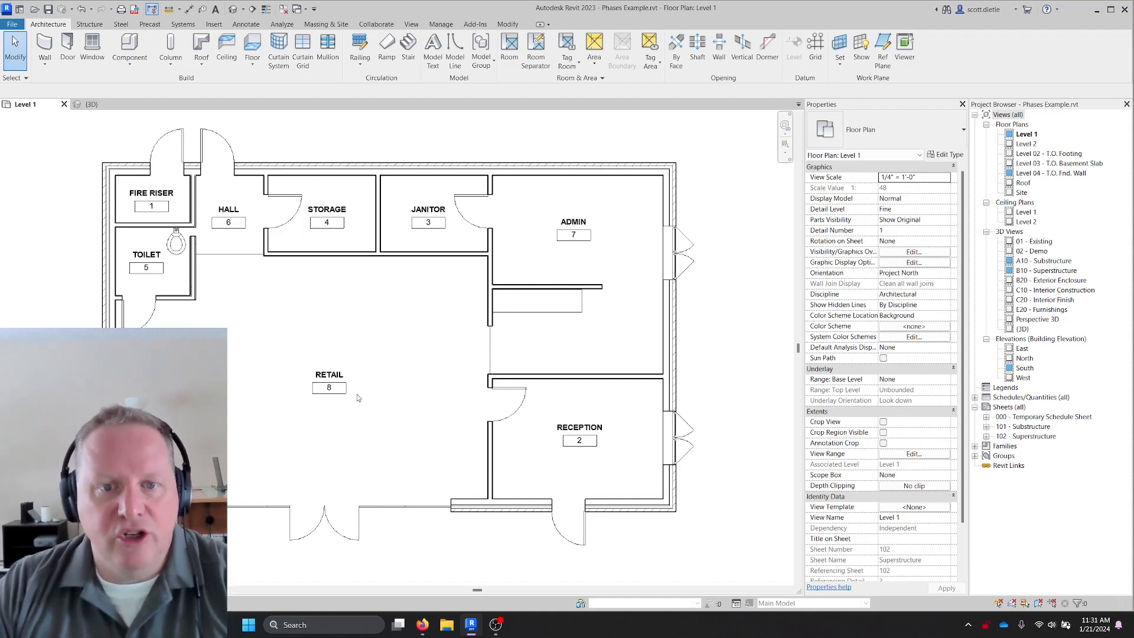
mouse_move(393, 391)
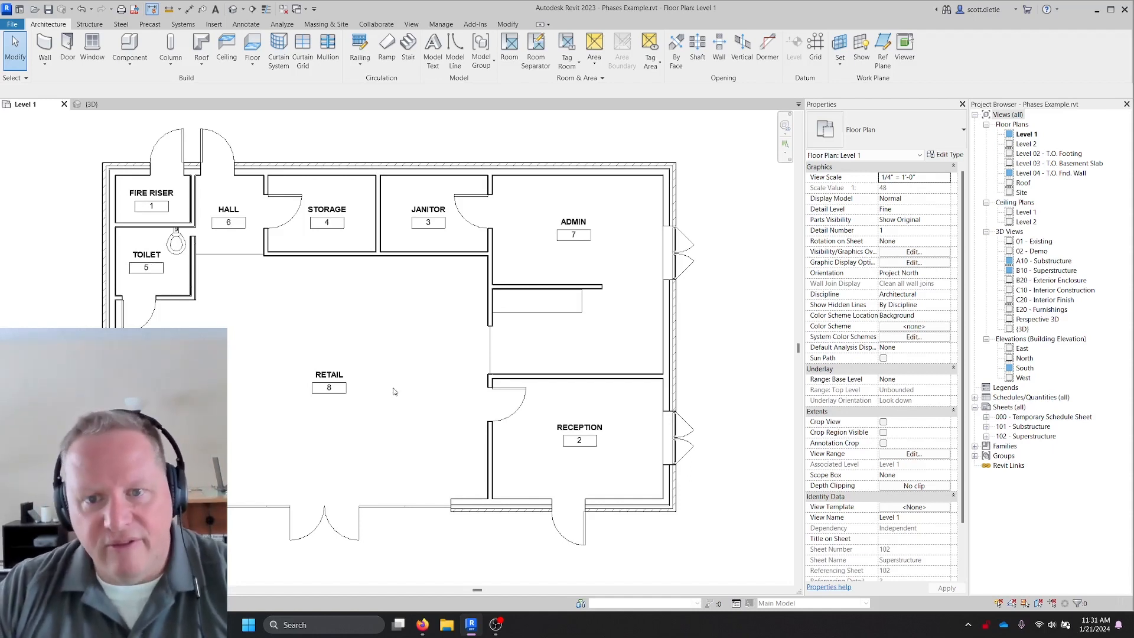